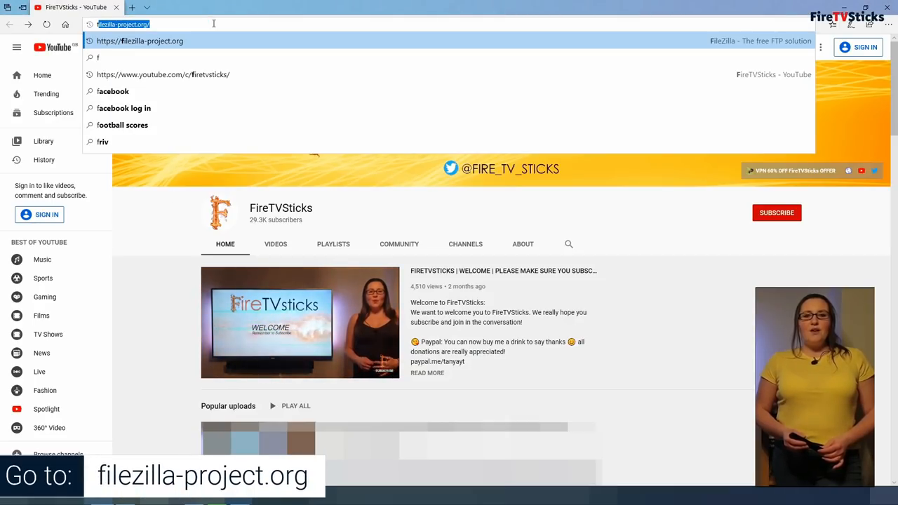
# - Load filezilla-project.org in the Edge address bar to reach the FileZilla homepage
pyautogui.write('filezilla-project.o')
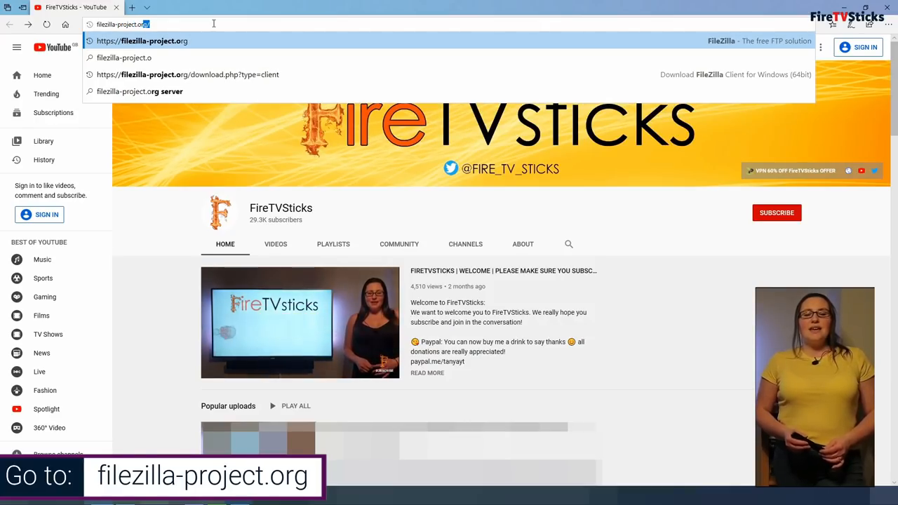
pyautogui.write('g/')
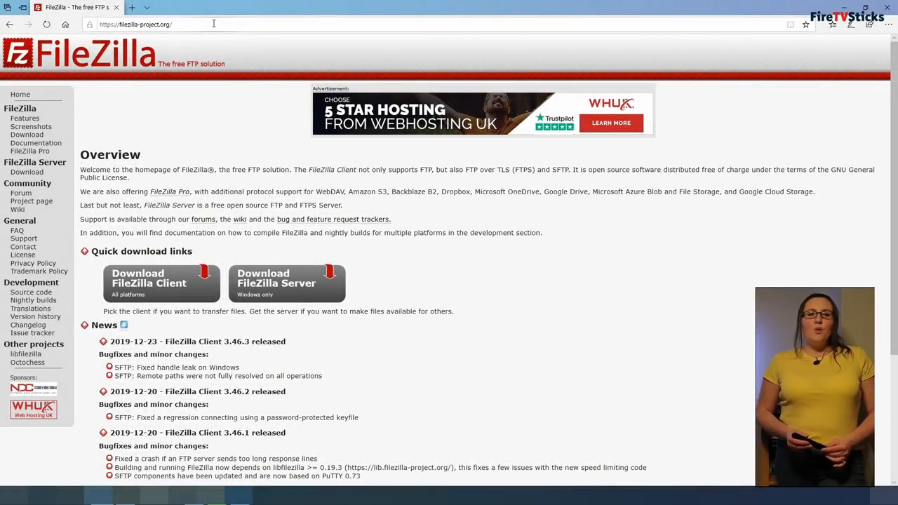
pyautogui.moveTo(151, 233)
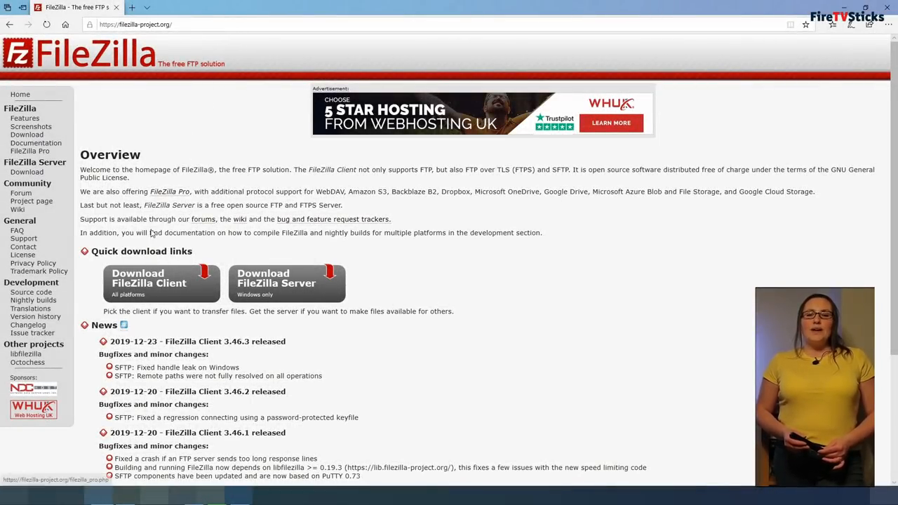
# - Follow the Quick download link to the Download FileZilla Client for Windows (64bit) page
pyautogui.doubleClick(141, 252)
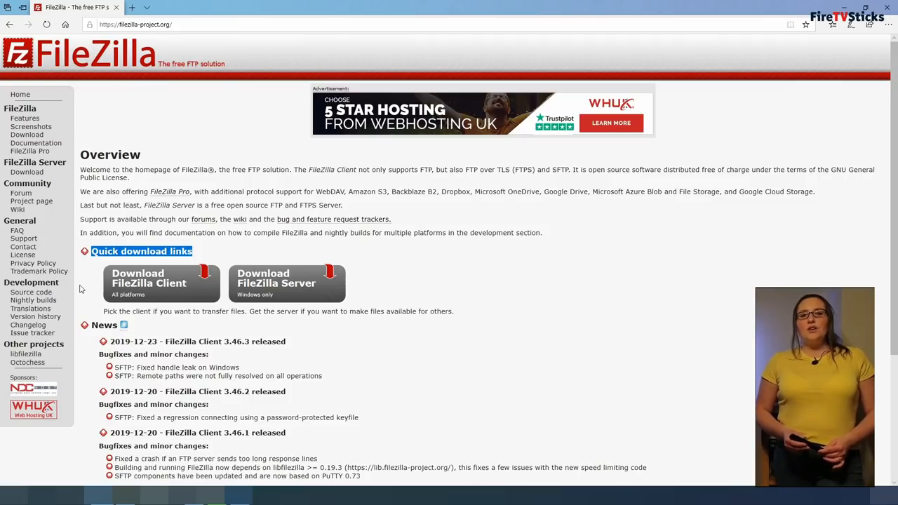
pyautogui.moveTo(155, 290)
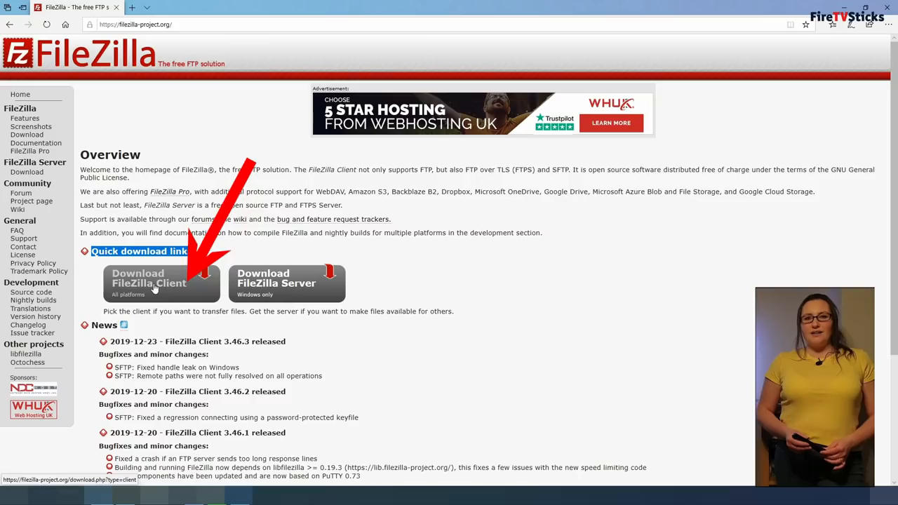
pyautogui.click(149, 283)
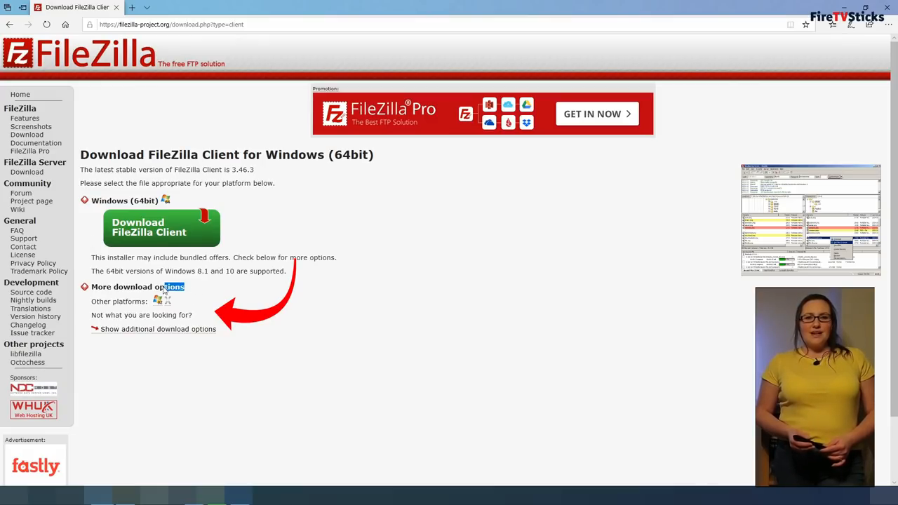
pyautogui.doubleClick(137, 286)
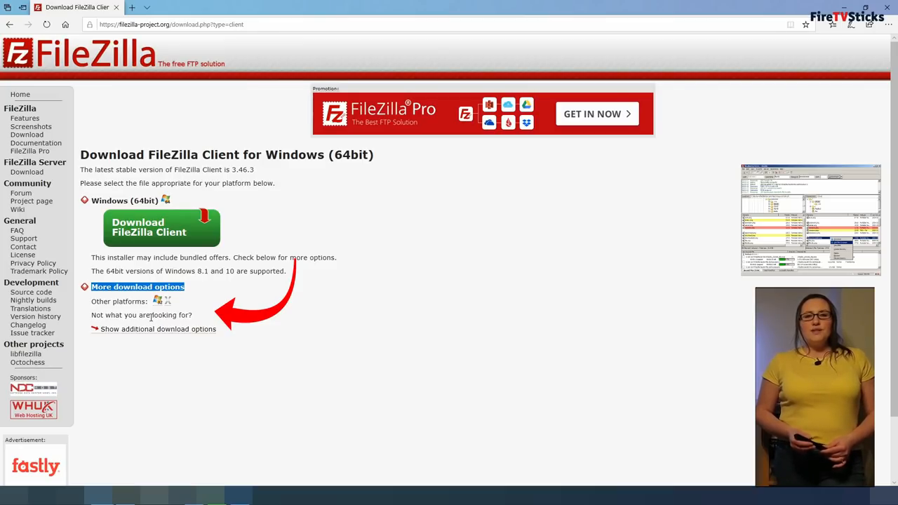
pyautogui.moveTo(157, 301)
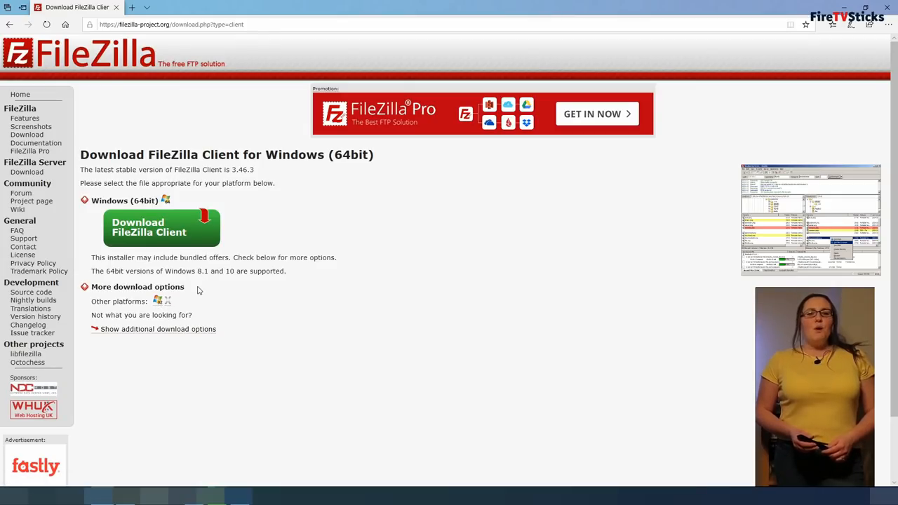
pyautogui.moveTo(168, 302)
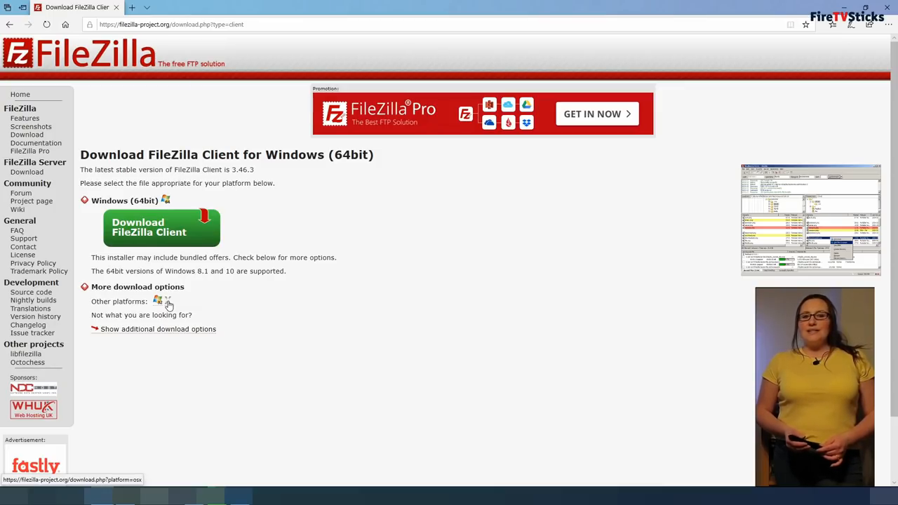
pyautogui.moveTo(203, 303)
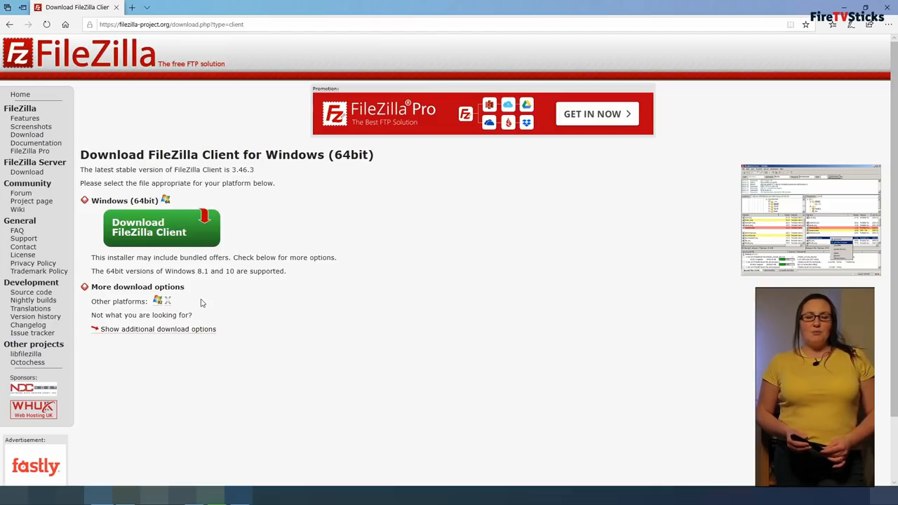
pyautogui.moveTo(339, 317)
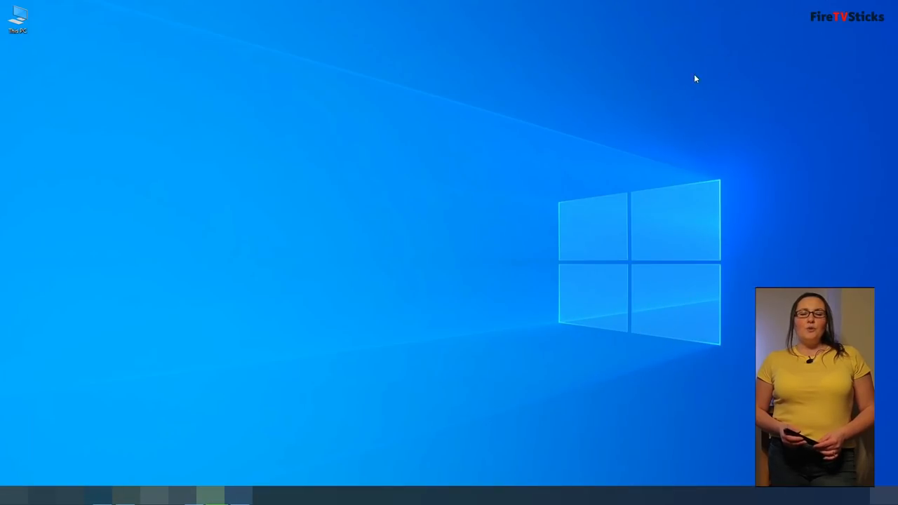
pyautogui.moveTo(220, 116)
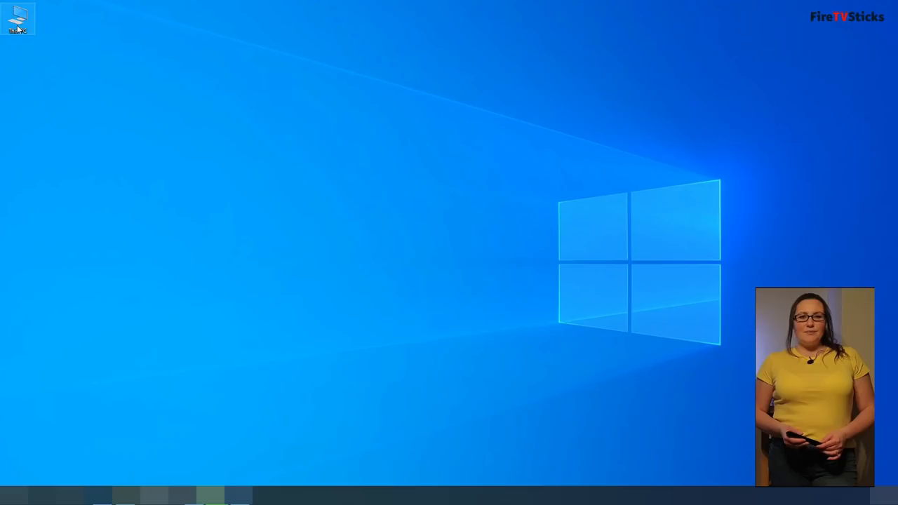
# - Check This PC's Properties to confirm a 64-bit operating system
pyautogui.rightClick(17, 17)
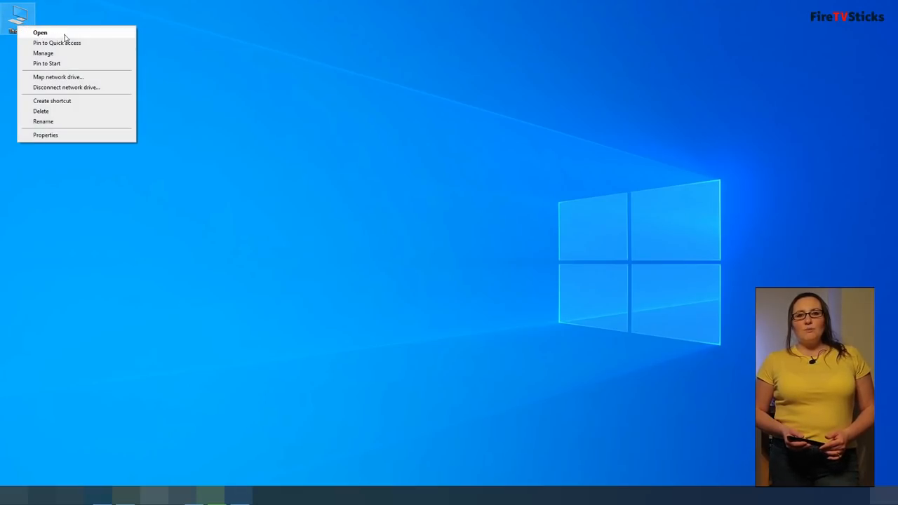
pyautogui.moveTo(87, 42)
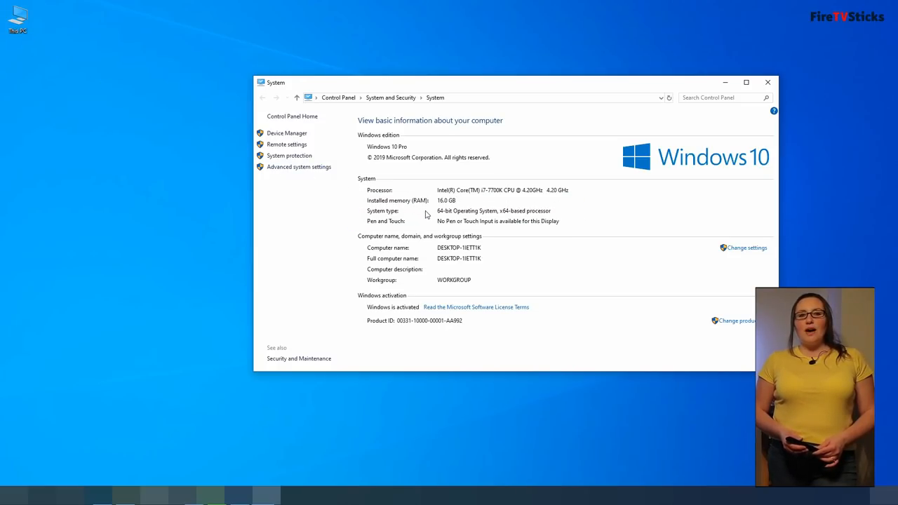
pyautogui.moveTo(43, 68)
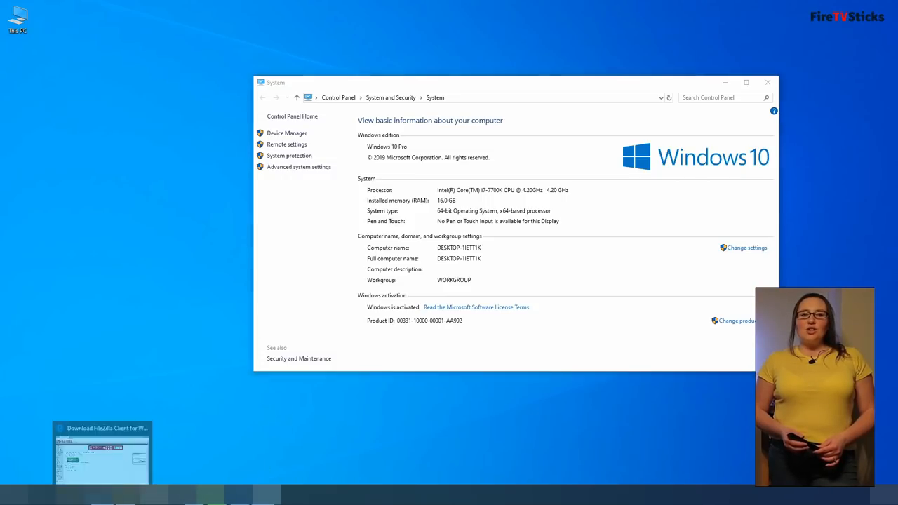
# - Return to the download page and start the FileZilla Client download, showing the edition choices
pyautogui.click(101, 452)
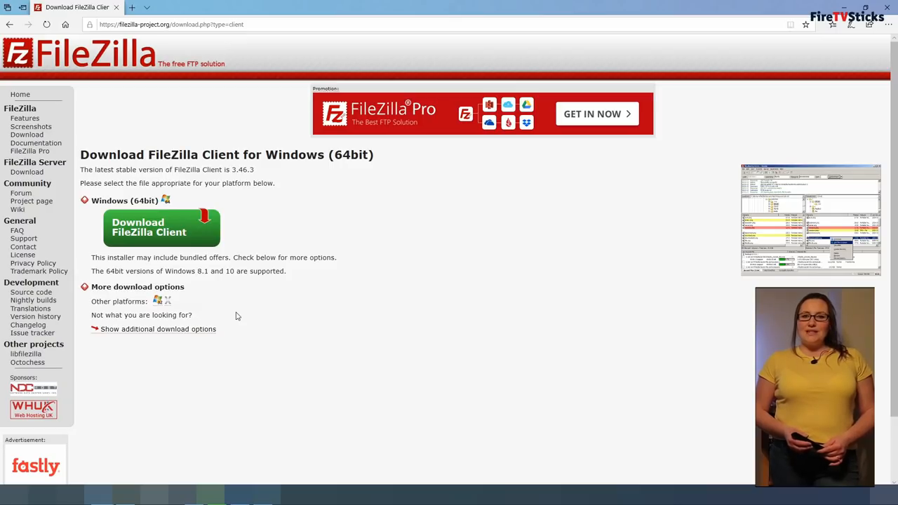
pyautogui.moveTo(174, 236)
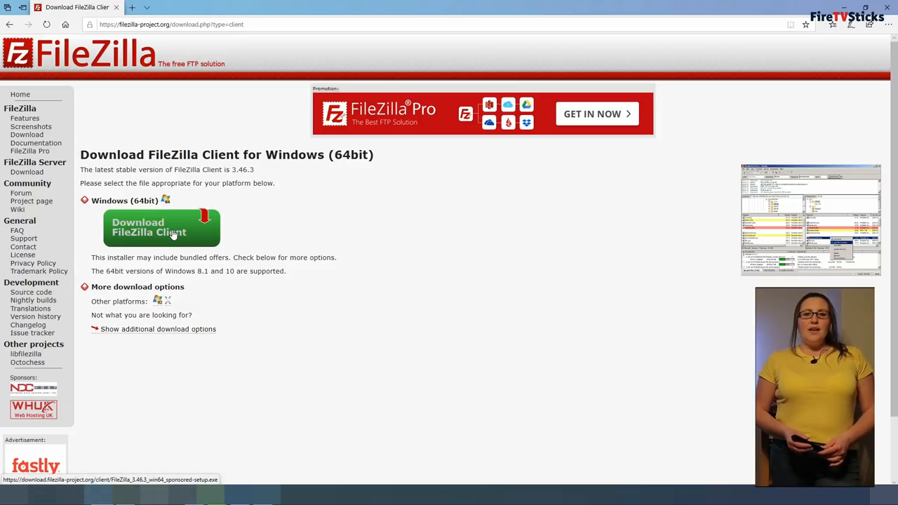
pyautogui.moveTo(160, 305)
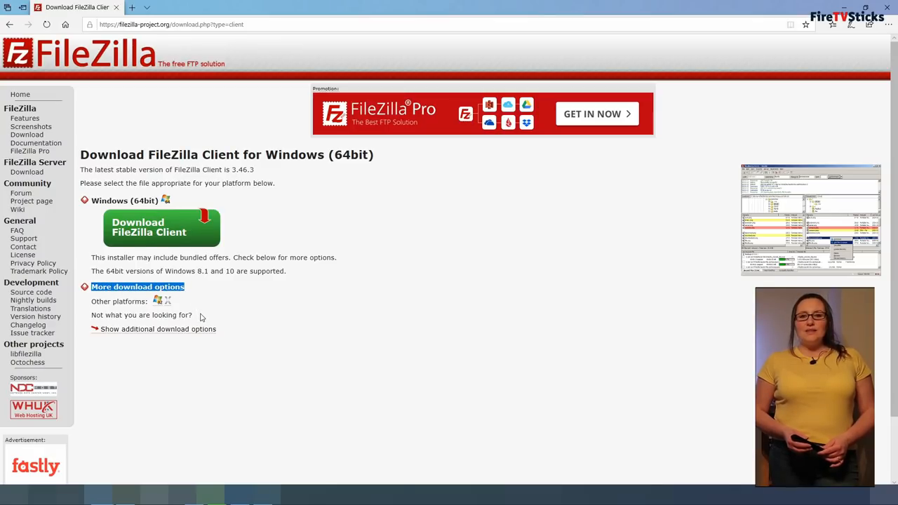
pyautogui.moveTo(159, 312)
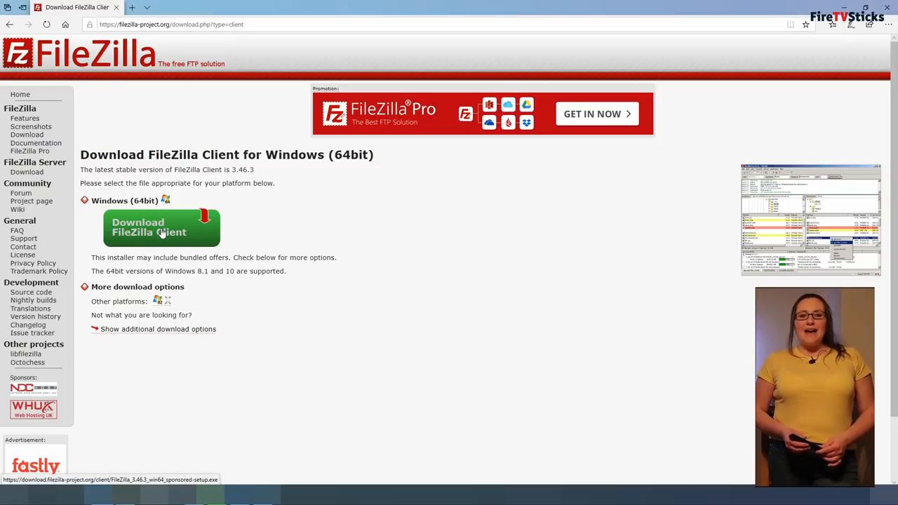
pyautogui.click(161, 227)
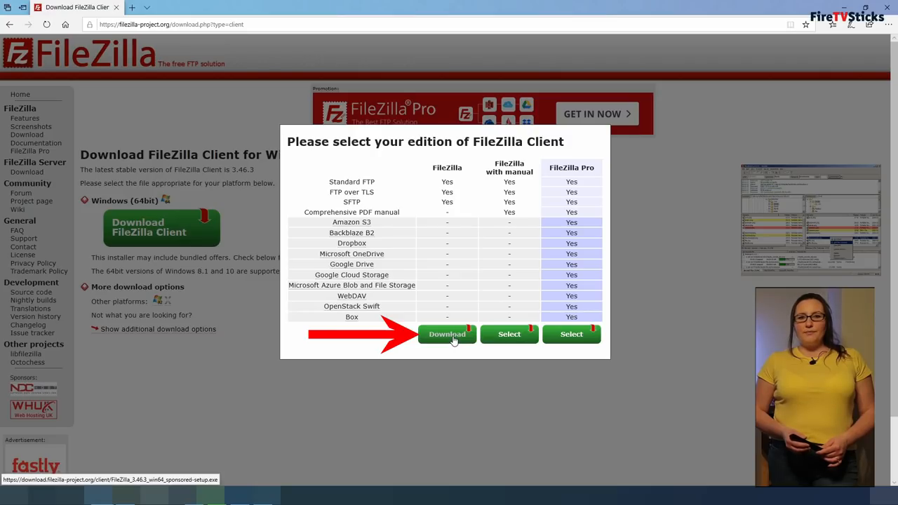
# - Download the free FileZilla edition, run the installer and allow it in User Account Control
pyautogui.click(446, 334)
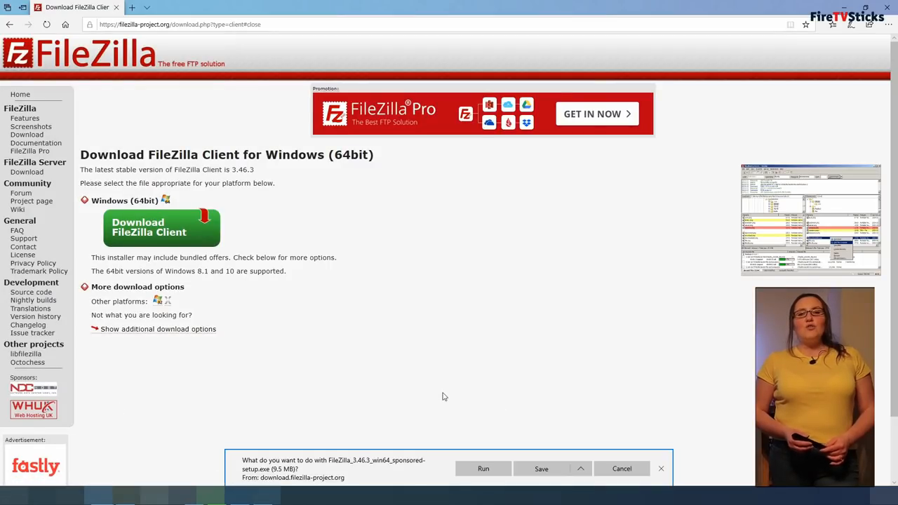
pyautogui.click(483, 468)
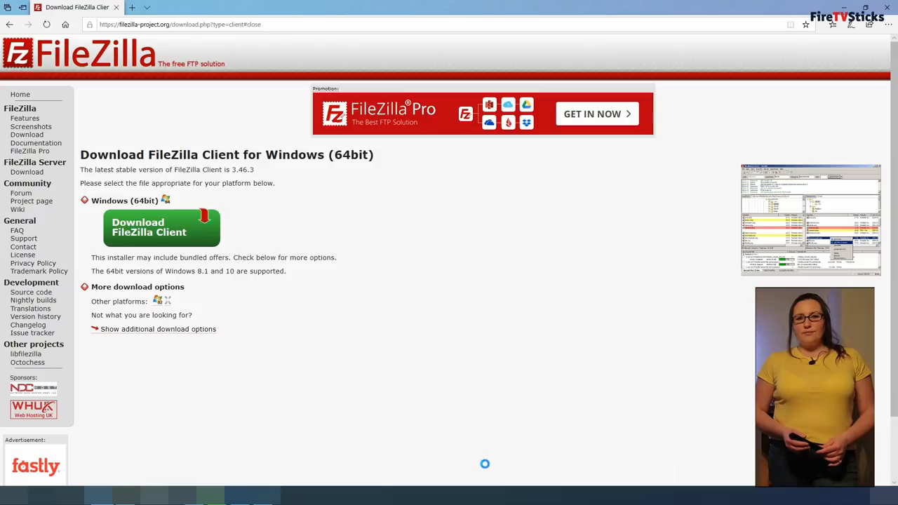
pyautogui.click(162, 228)
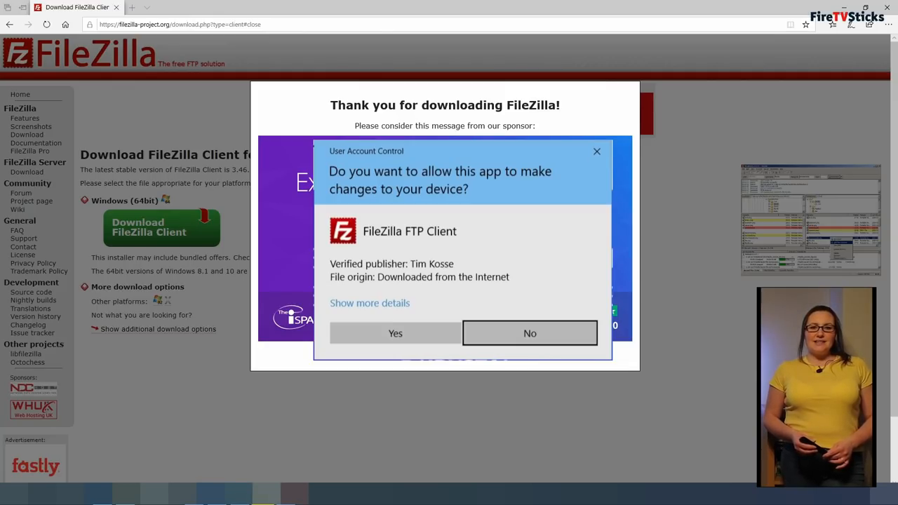
pyautogui.click(396, 334)
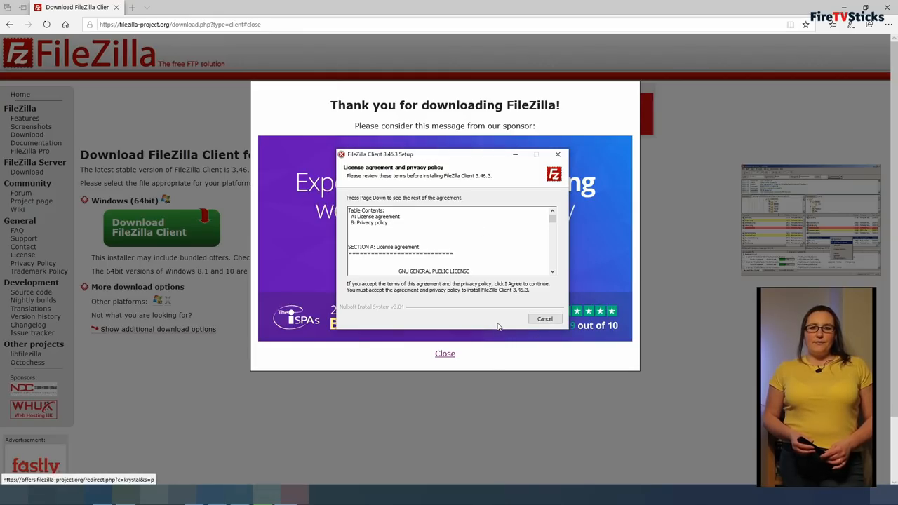
# - Accept the license and install for all users, reaching the component selection page
pyautogui.click(506, 318)
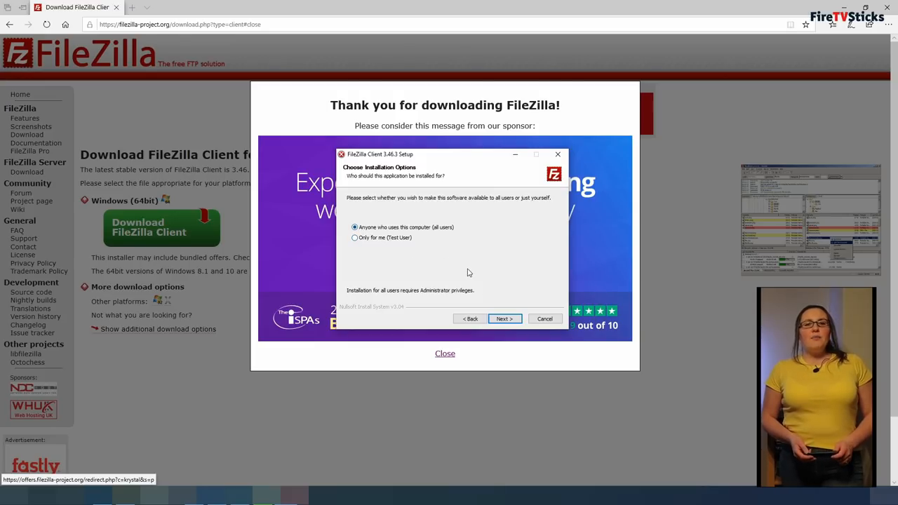
pyautogui.moveTo(477, 274)
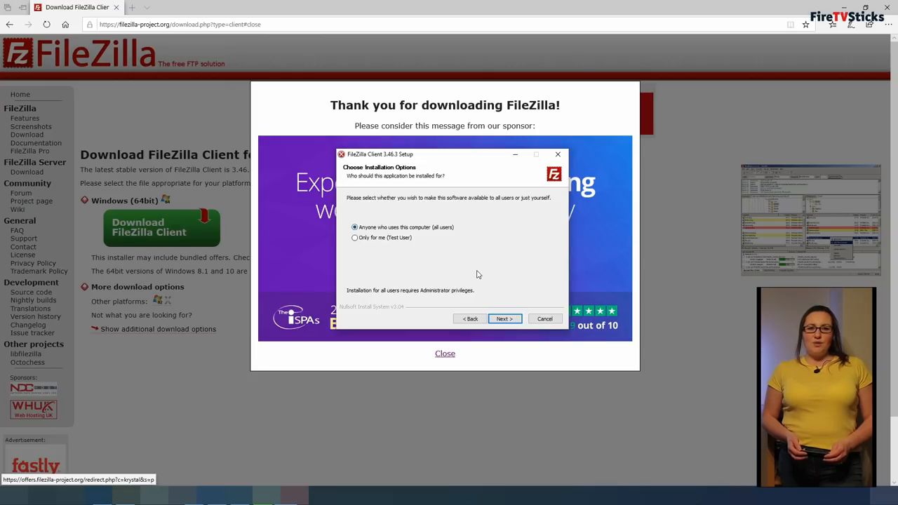
pyautogui.moveTo(514, 289)
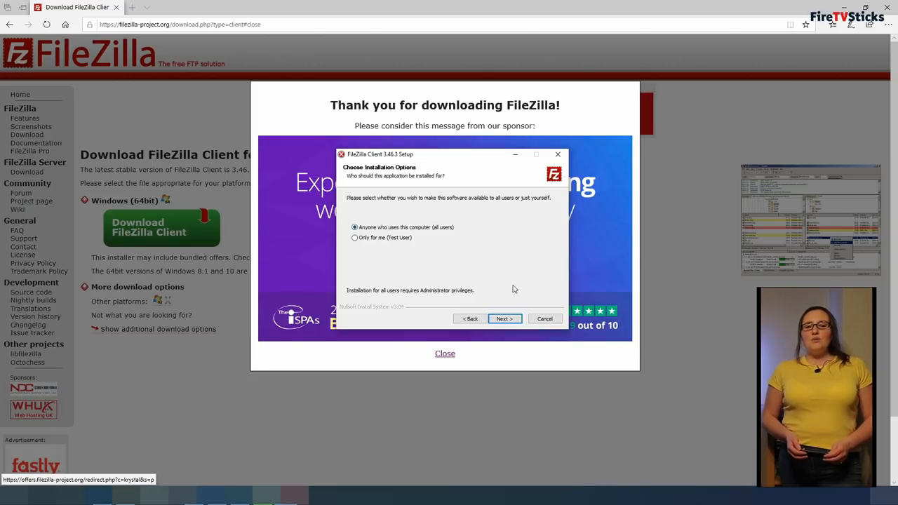
pyautogui.moveTo(529, 295)
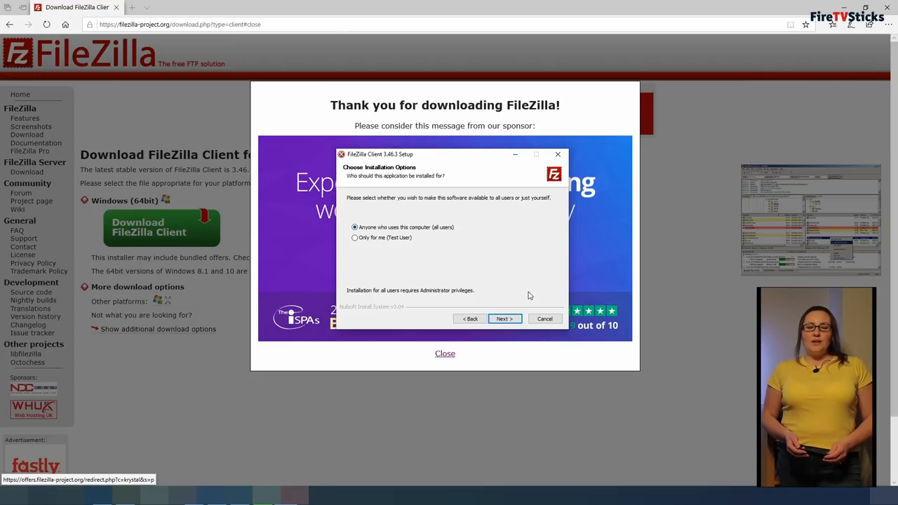
pyautogui.moveTo(371, 246)
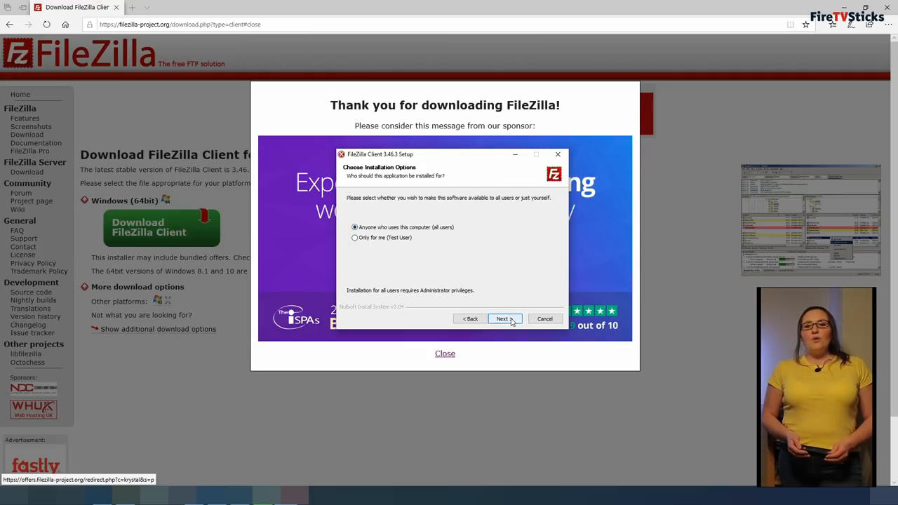
pyautogui.click(504, 319)
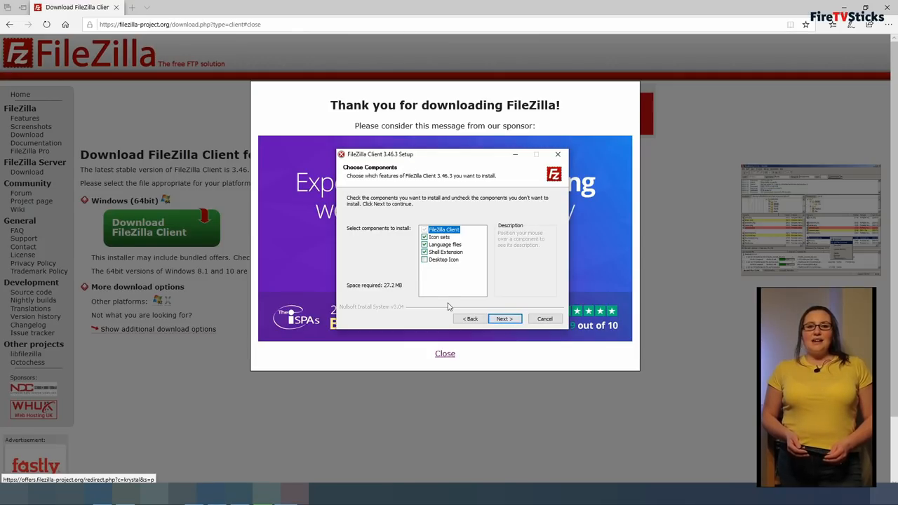
# - Keep the default components, install folder and Start Menu folder through to the McAfee offer
pyautogui.click(504, 319)
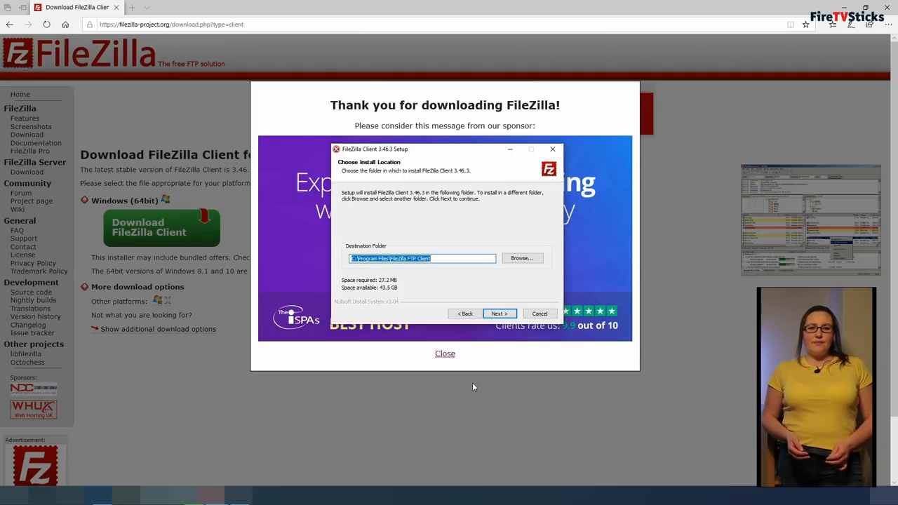
pyautogui.click(499, 314)
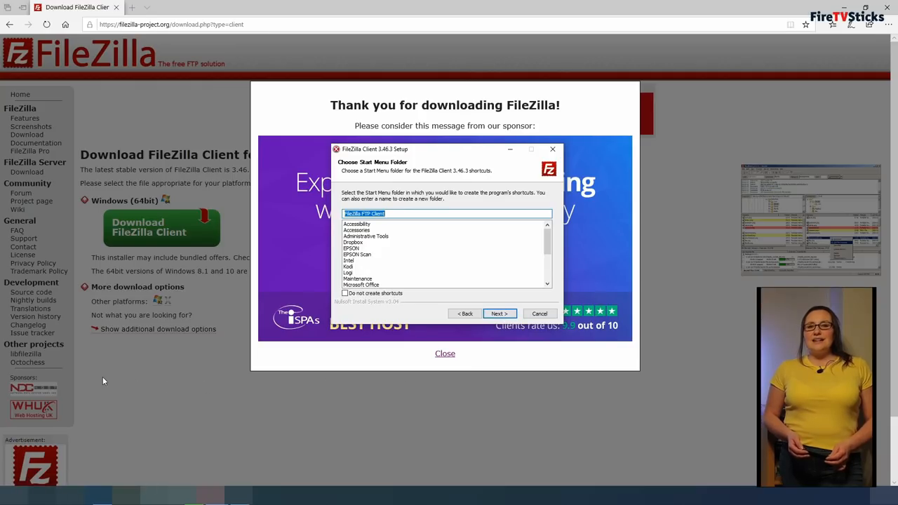
pyautogui.click(499, 315)
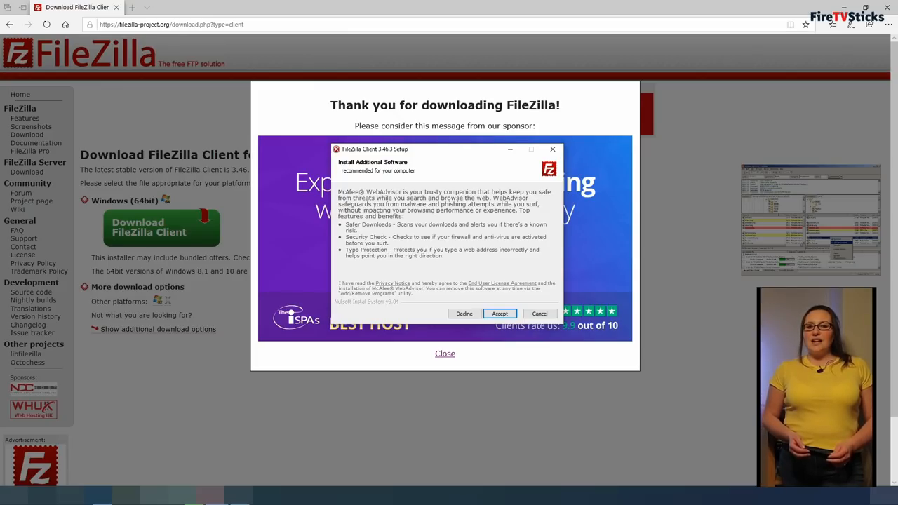
pyautogui.moveTo(463, 315)
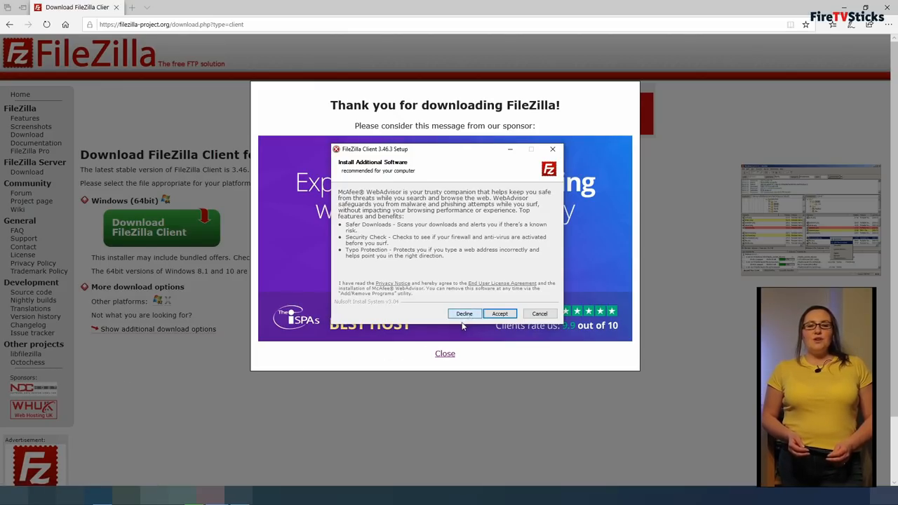
# - Decline McAfee WebAdvisor and finish setup with FileZilla launching afterwards
pyautogui.click(463, 315)
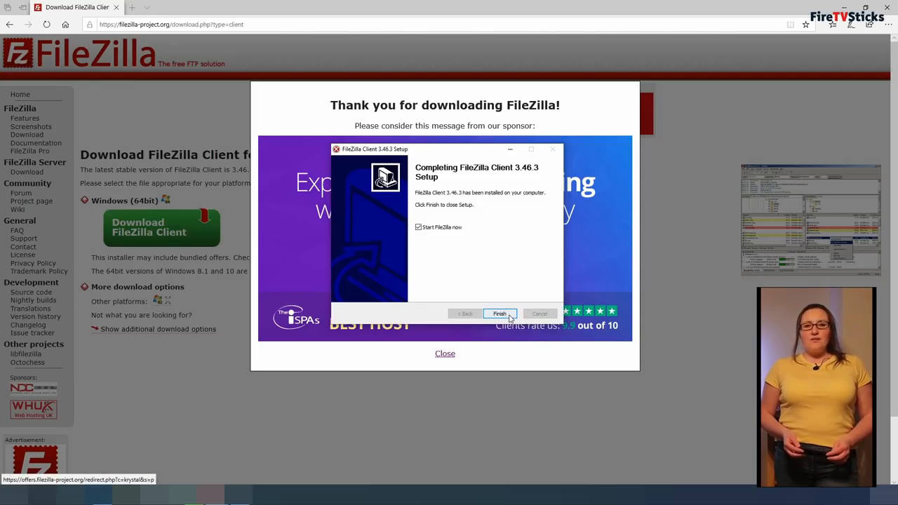
pyautogui.click(499, 314)
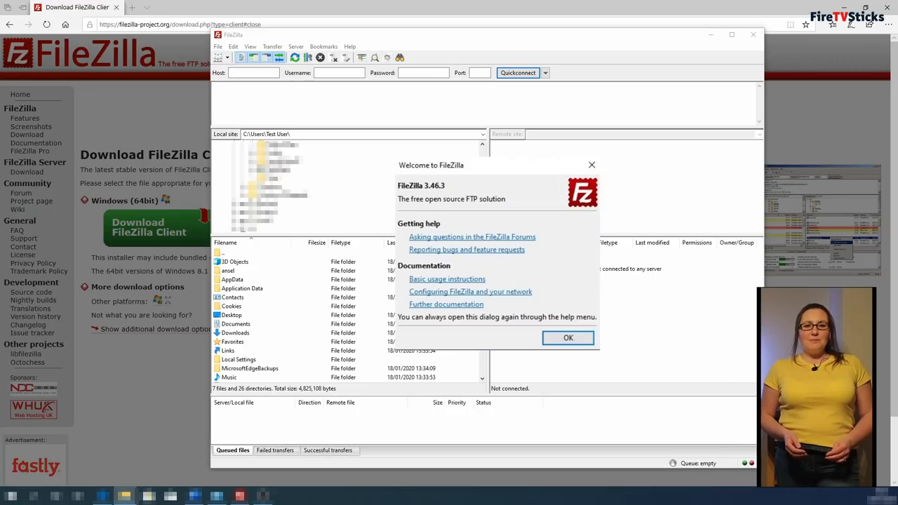
# - Dismiss the Welcome to FileZilla dialog with OK
pyautogui.click(568, 336)
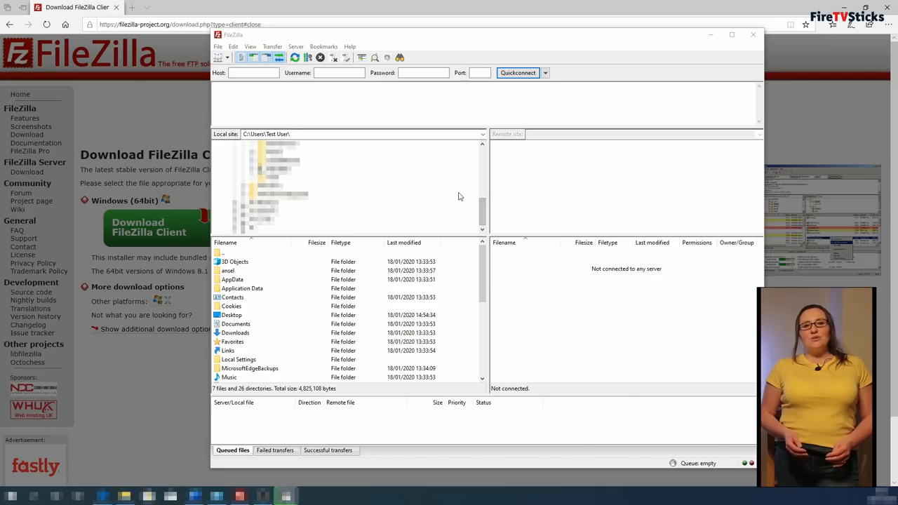
pyautogui.moveTo(739, 50)
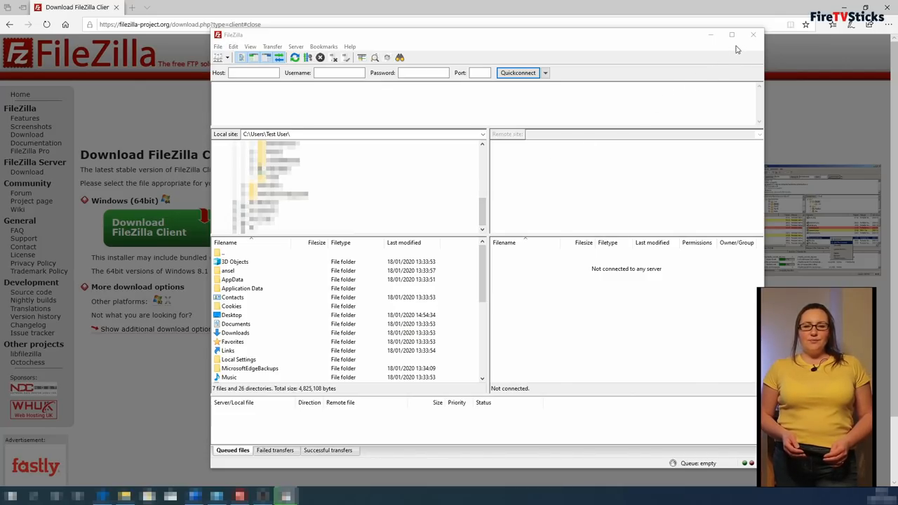
# - Maximize the FileZilla main window to fill the screen
pyautogui.click(733, 34)
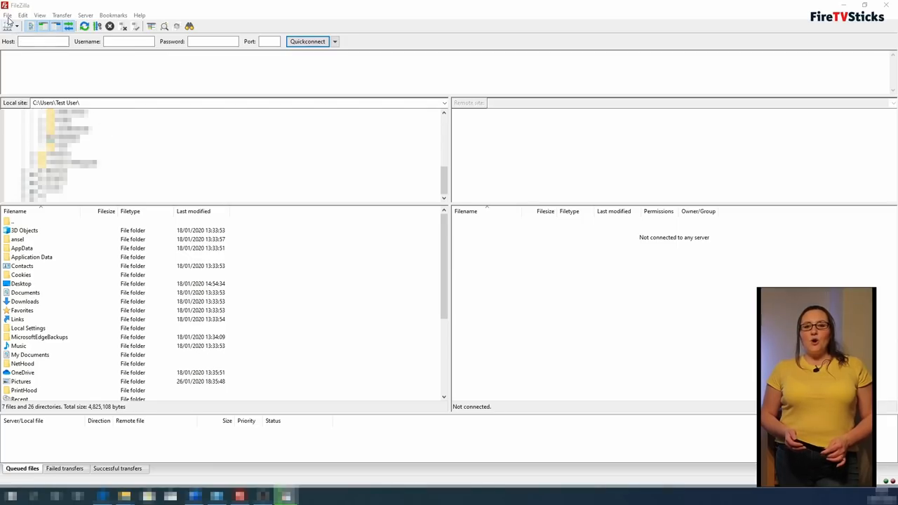
# - Add a new site entry under My Sites in the Site Manager and name it Firestick
pyautogui.click(8, 14)
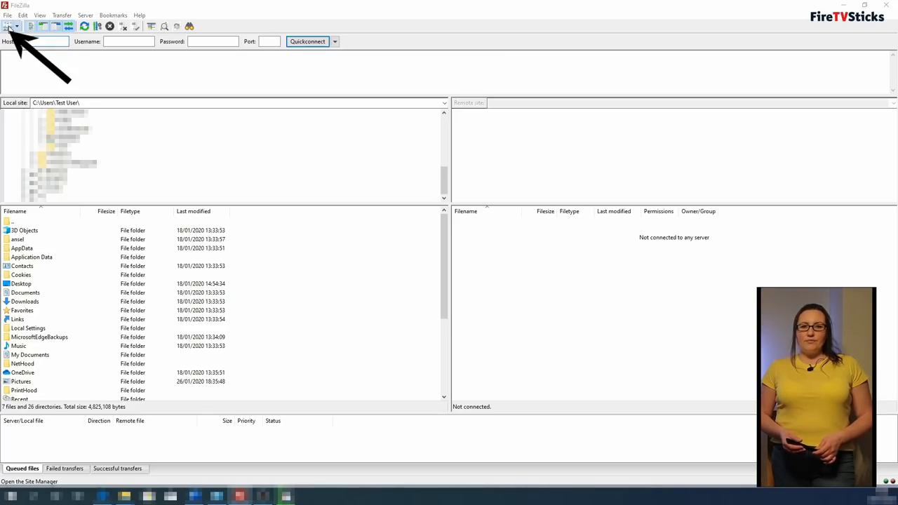
pyautogui.click(7, 25)
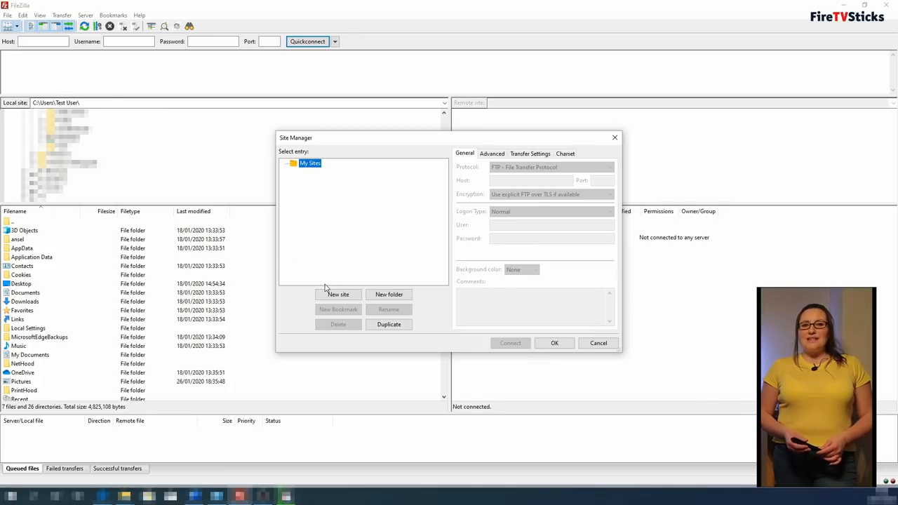
pyautogui.click(338, 295)
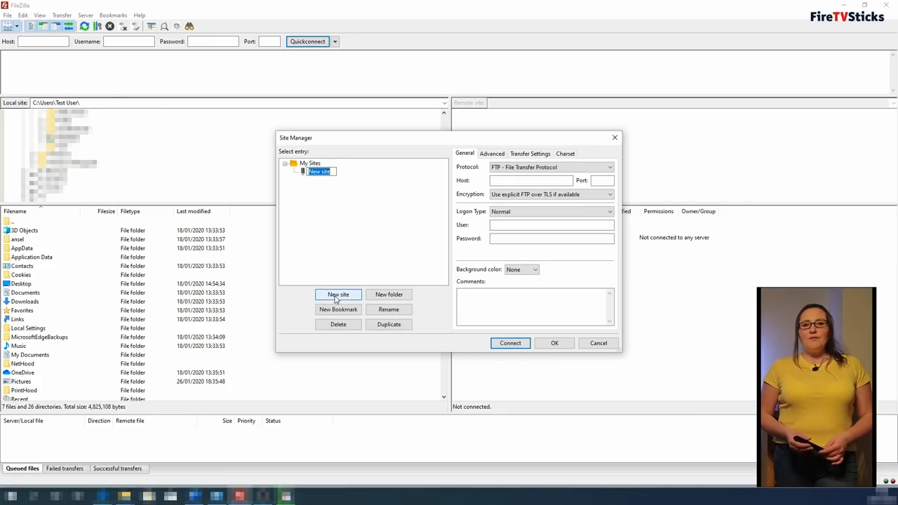
pyautogui.write('F')
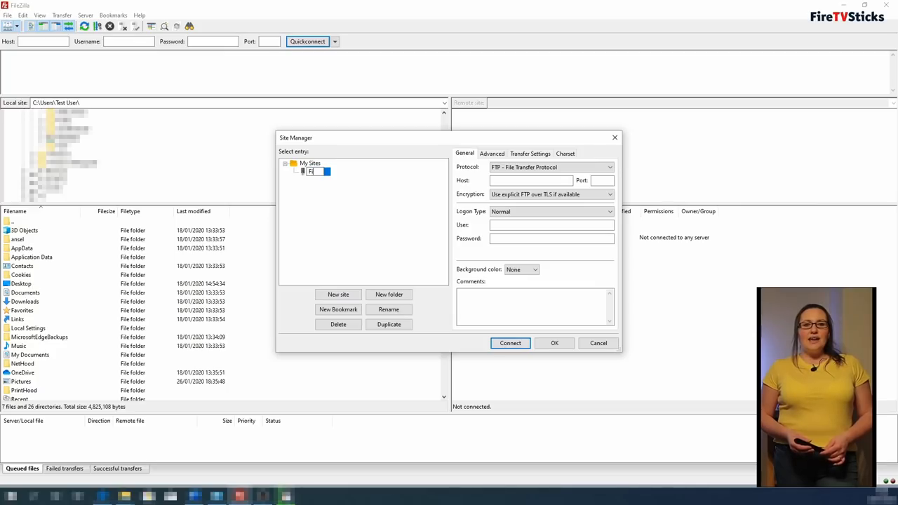
pyautogui.write('irestick')
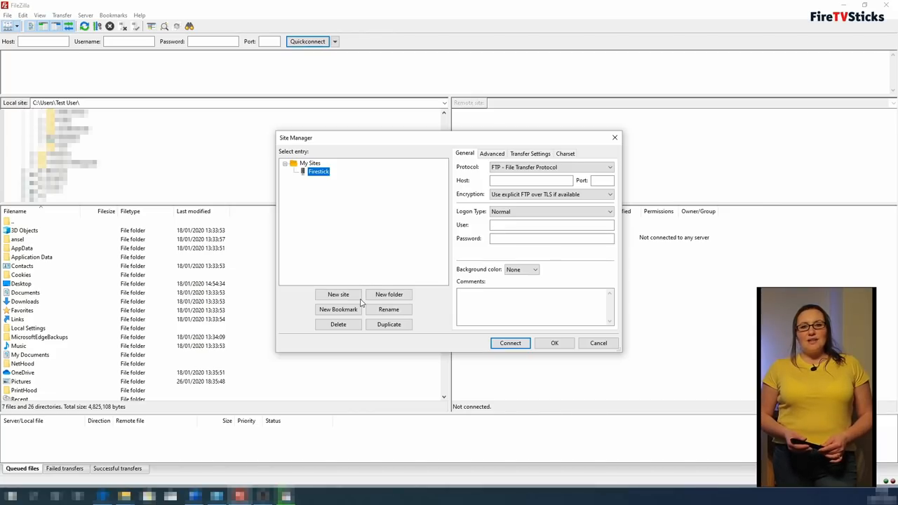
pyautogui.moveTo(374, 238)
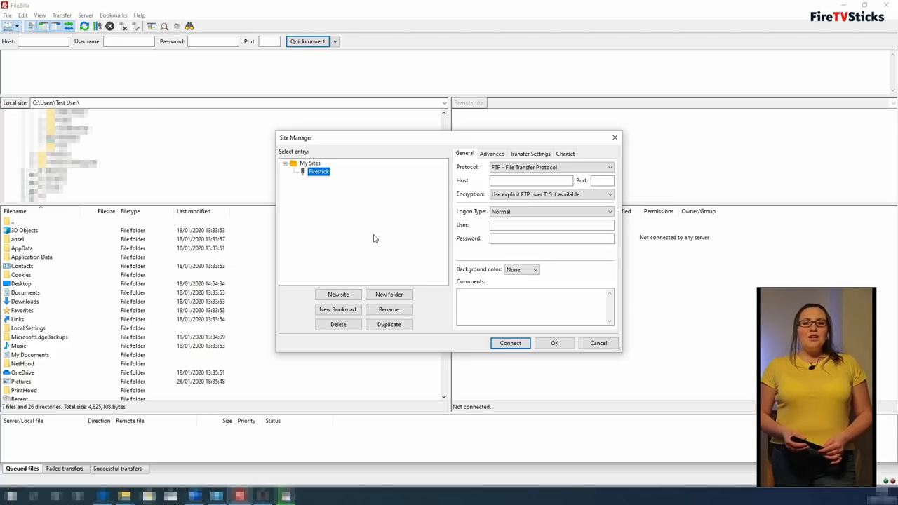
pyautogui.moveTo(314, 178)
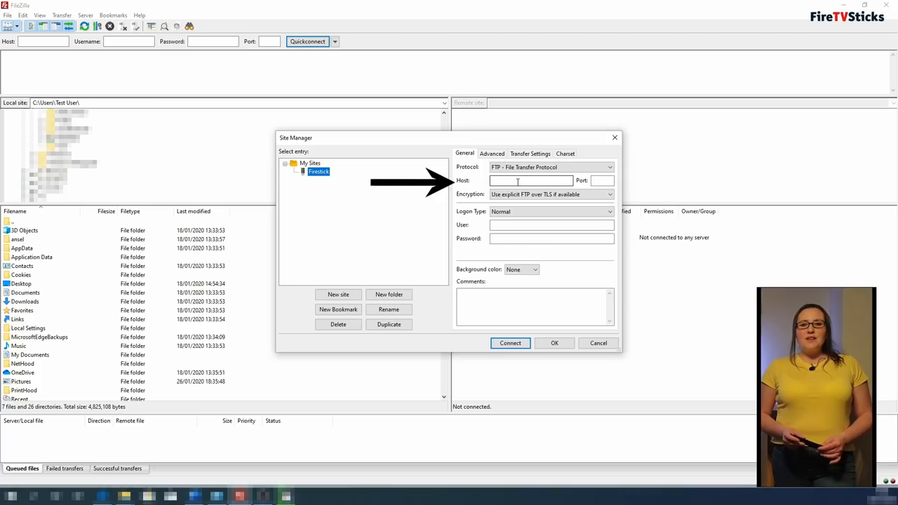
# - Enter the Fire Stick's host address 192.1...6 and port 3721 for the Firestick site
pyautogui.click(531, 180)
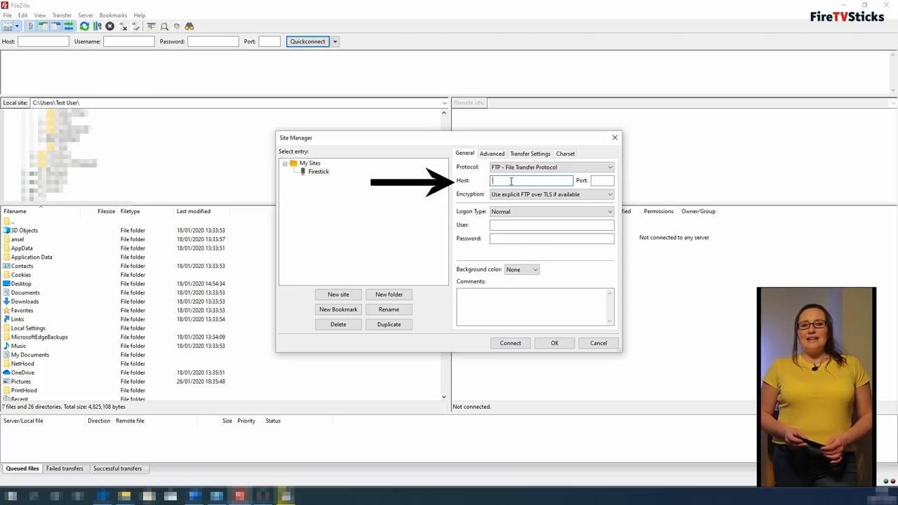
pyautogui.write('192.168.1.1')
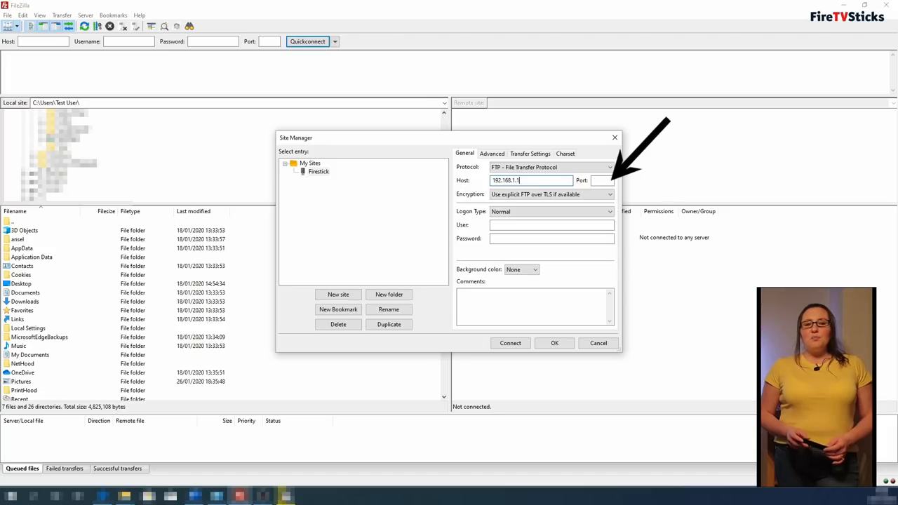
pyautogui.write('6')
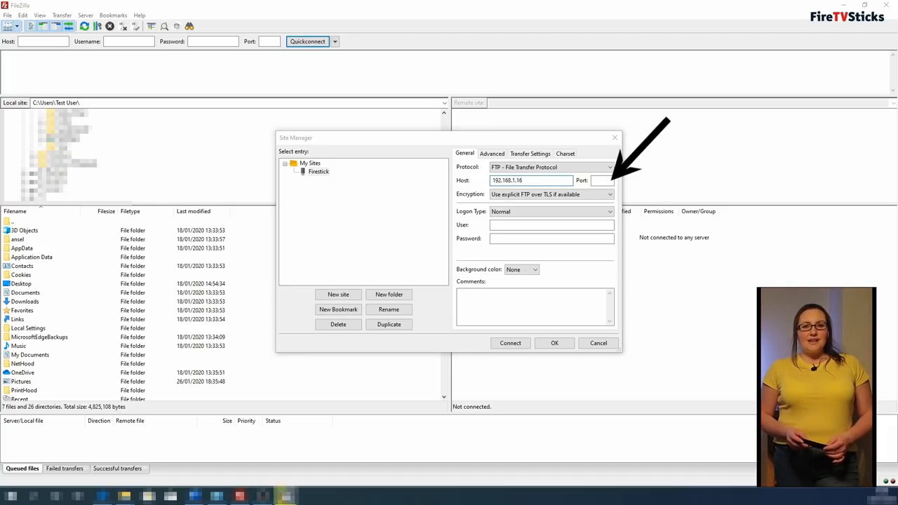
pyautogui.click(600, 180)
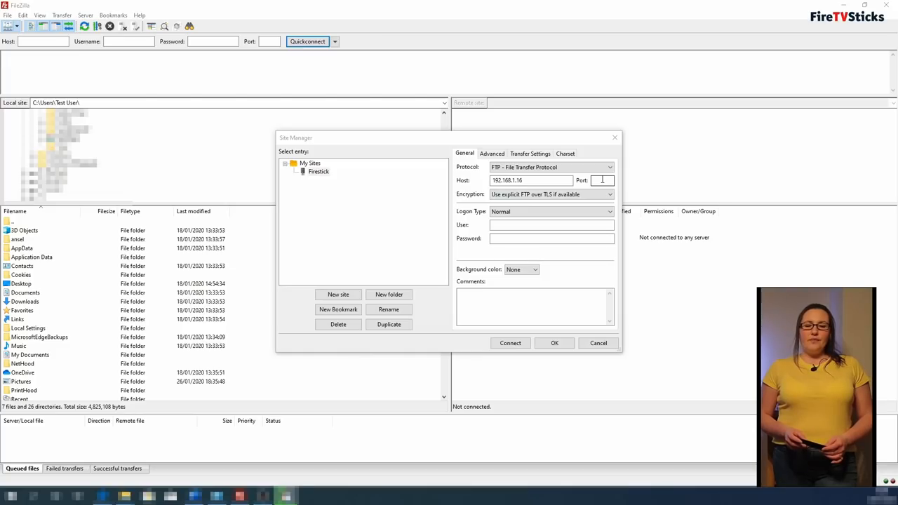
pyautogui.write('3721')
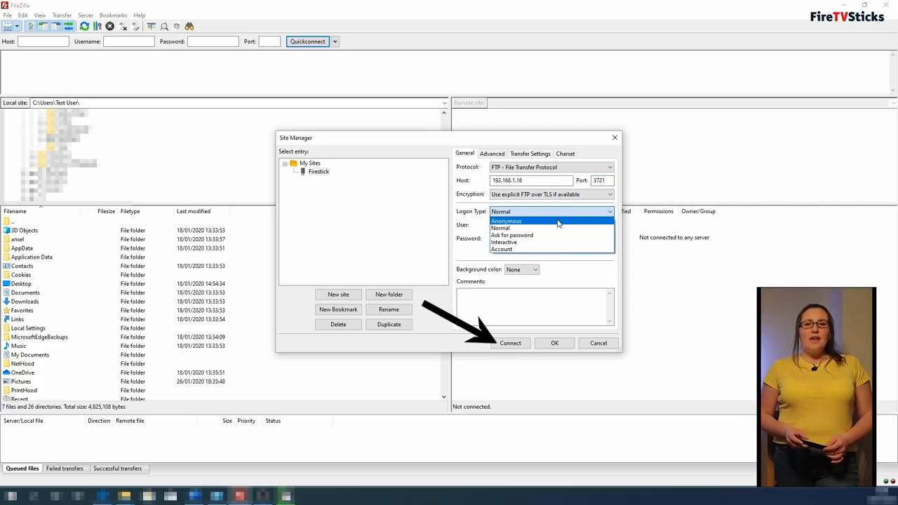
# - Set the Firestick site's logon type to Anonymous and connect to it
pyautogui.click(505, 222)
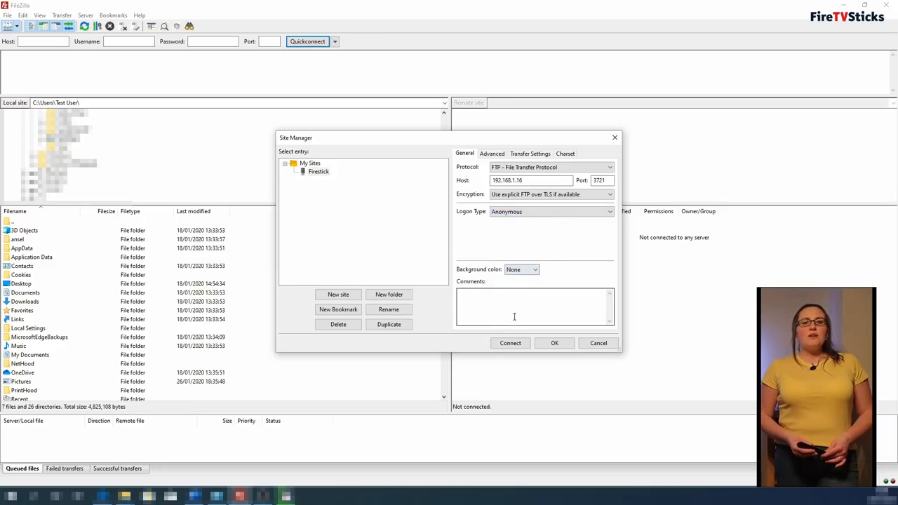
pyautogui.click(511, 342)
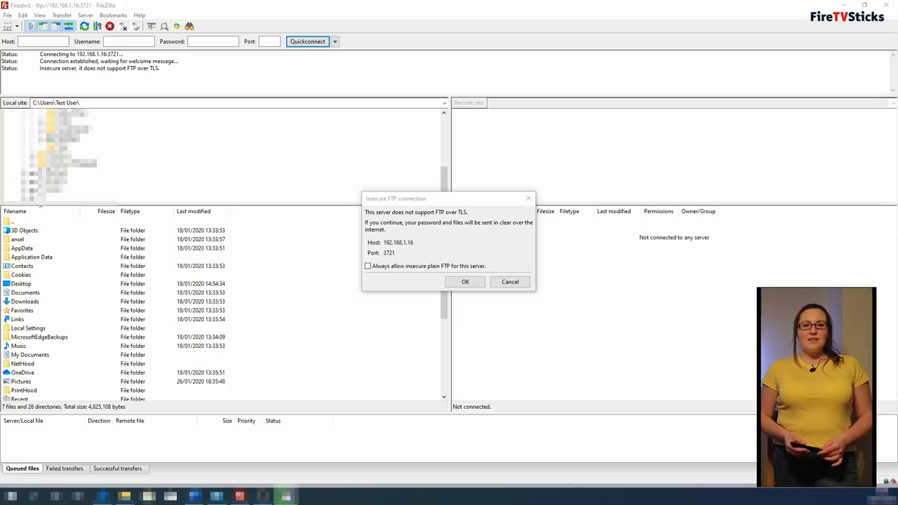
pyautogui.moveTo(384, 330)
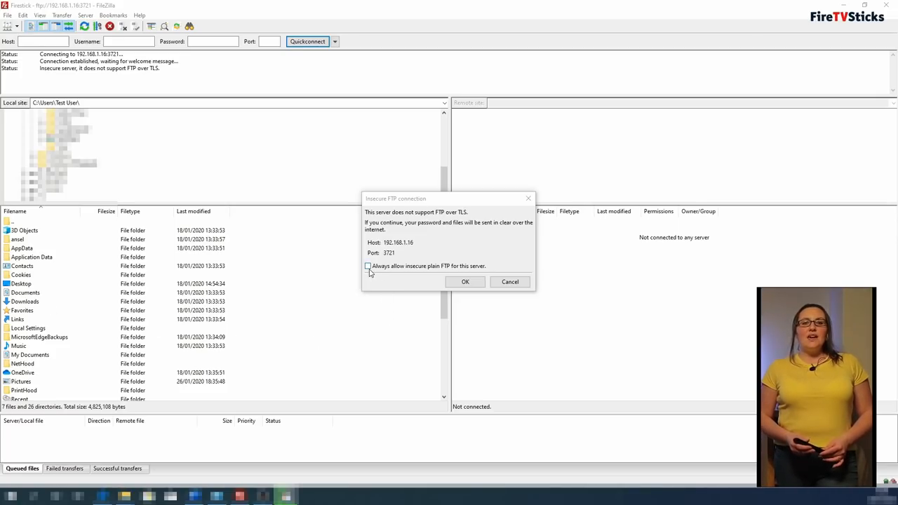
# - Always allow insecure plain FTP for this server and continue the unencrypted connection
pyautogui.click(368, 266)
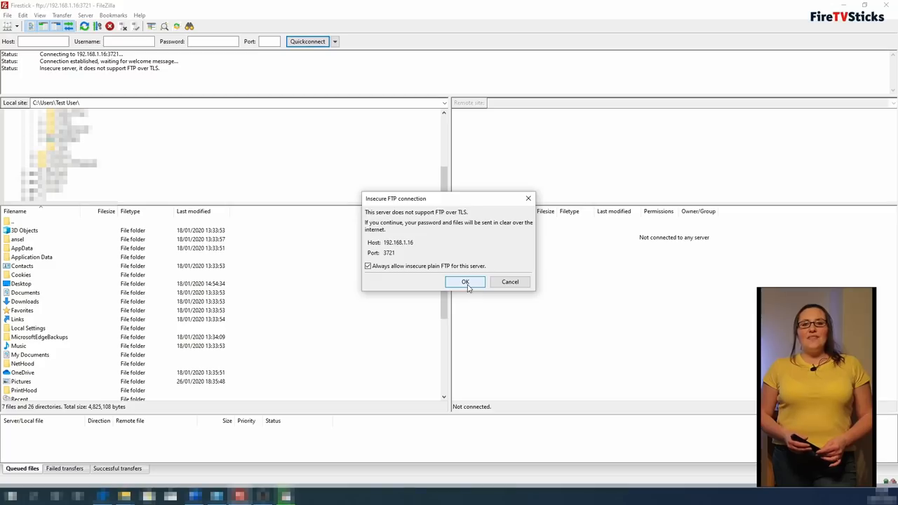
pyautogui.click(466, 281)
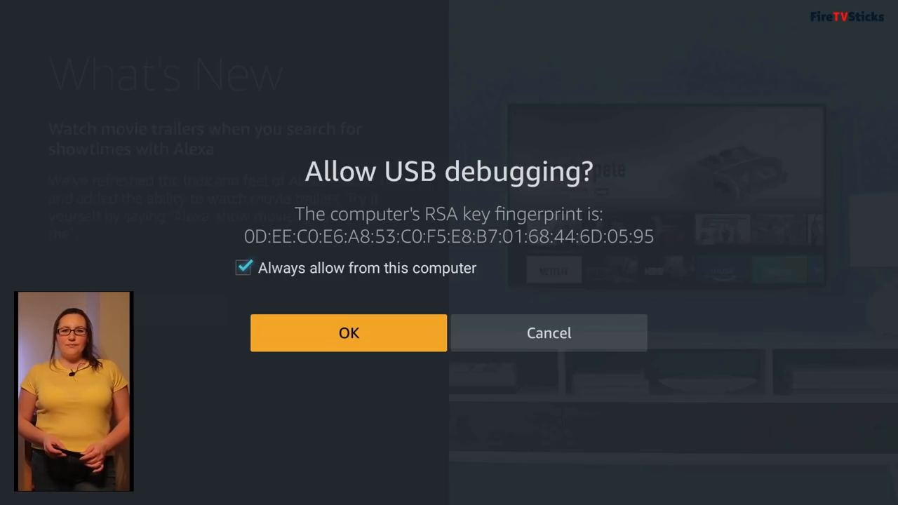
# - Approve USB debugging on the Fire Stick with always-allow from this computer kept on
pyautogui.click(348, 333)
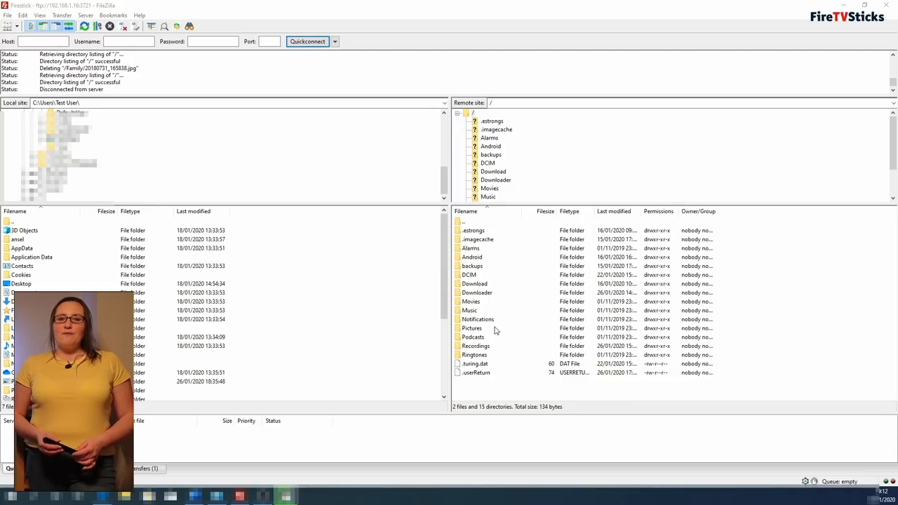
pyautogui.moveTo(522, 357)
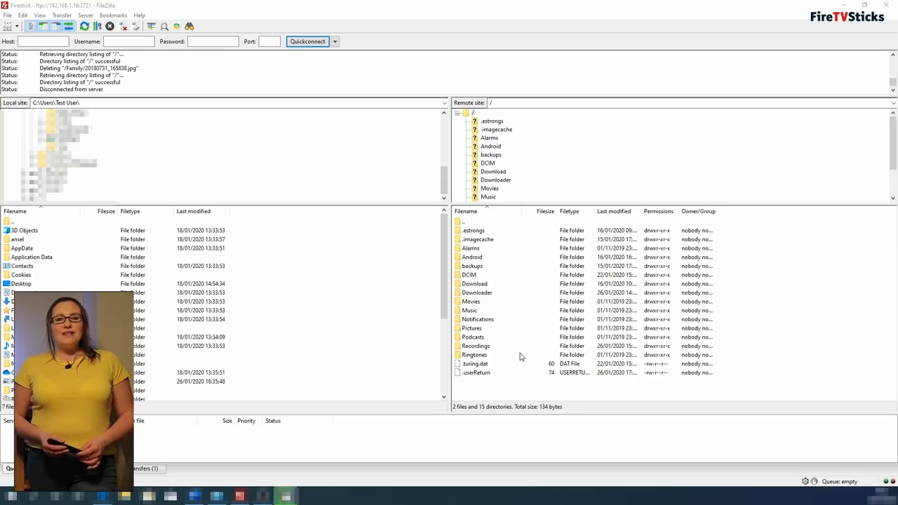
pyautogui.moveTo(775, 323)
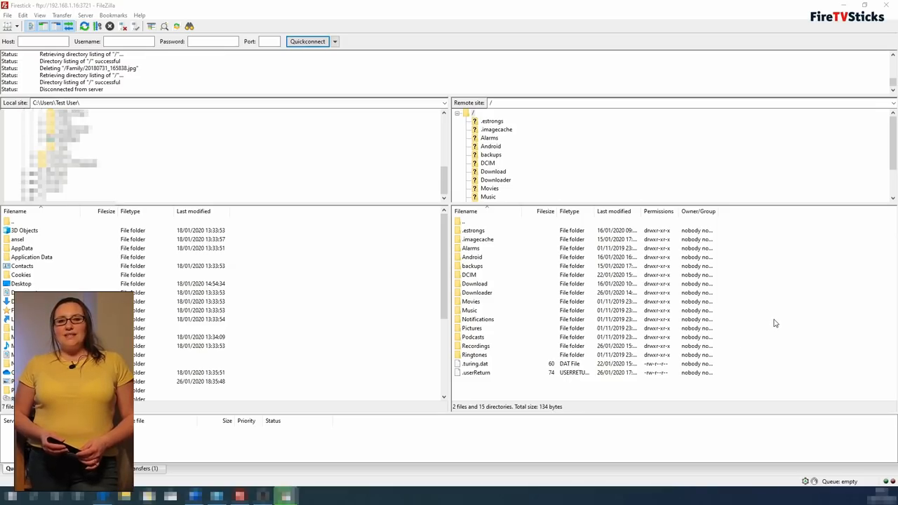
# - Create a new remote directory named /Family in the Fire Stick's top-level folder
pyautogui.rightClick(774, 323)
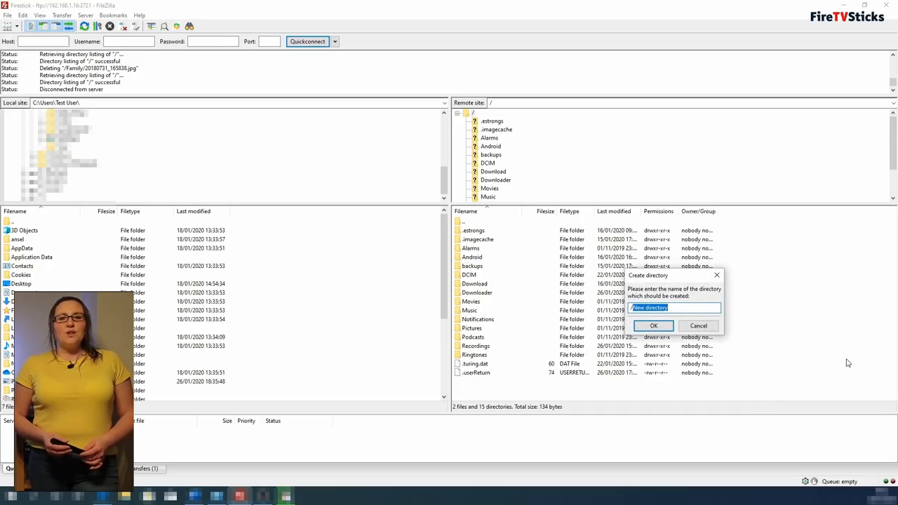
pyautogui.write('/Fam')
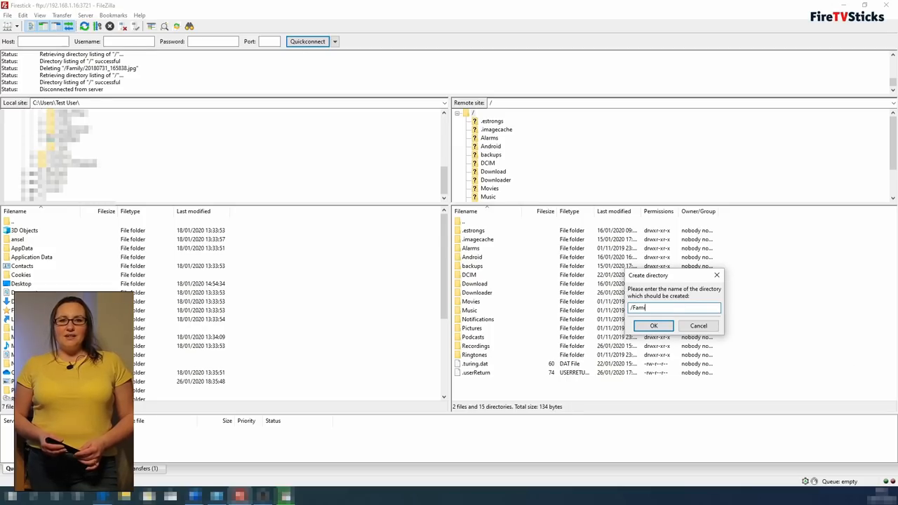
pyautogui.write('ily')
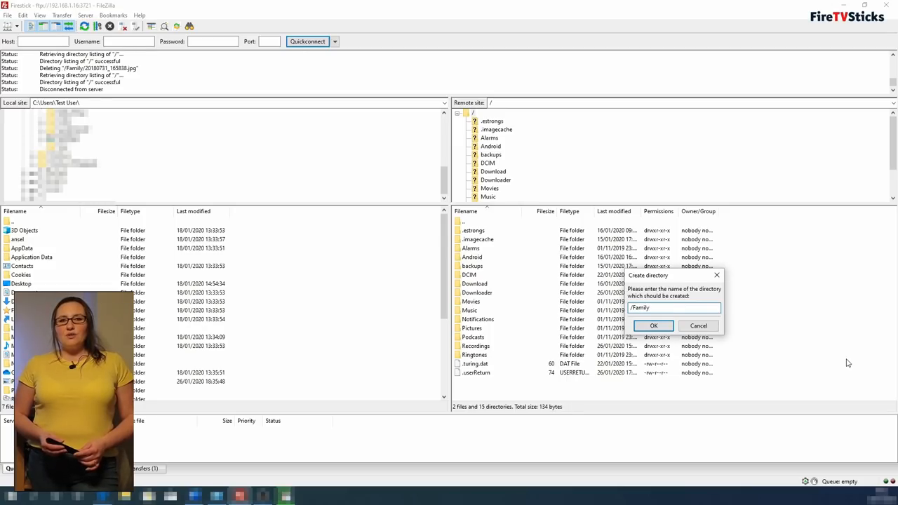
pyautogui.click(654, 326)
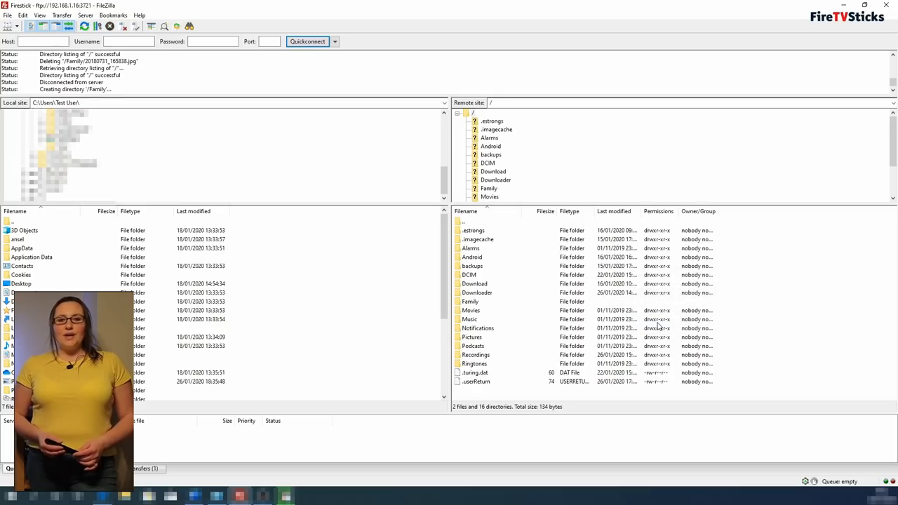
pyautogui.moveTo(477, 306)
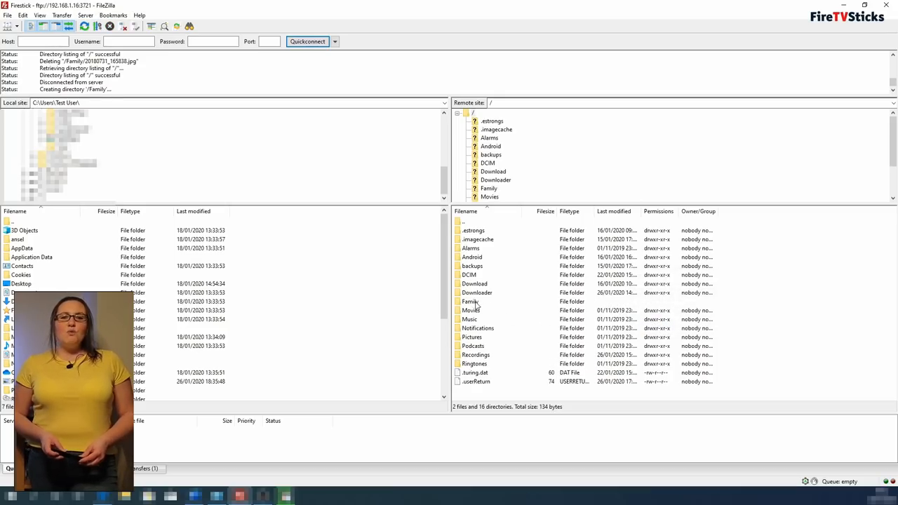
# - Enter the remote Family folder and the local Pictures\Family folder side by side
pyautogui.click(471, 300)
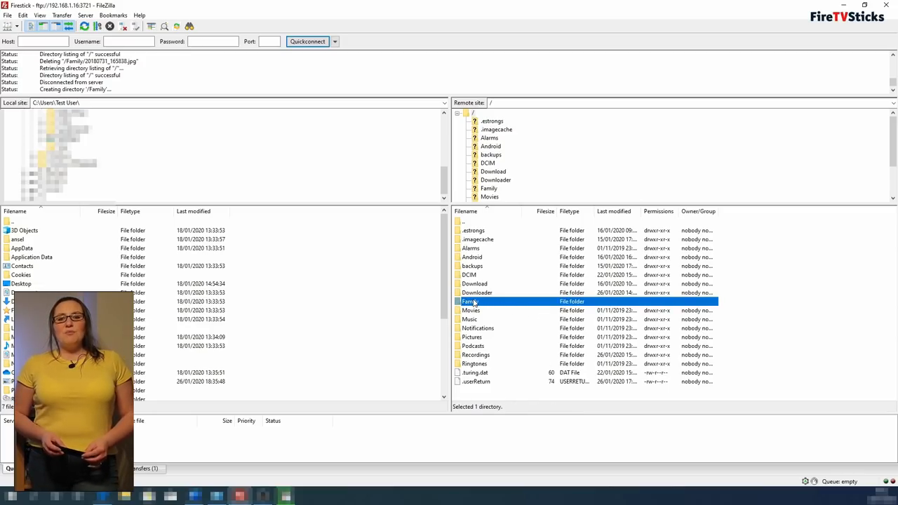
pyautogui.doubleClick(469, 300)
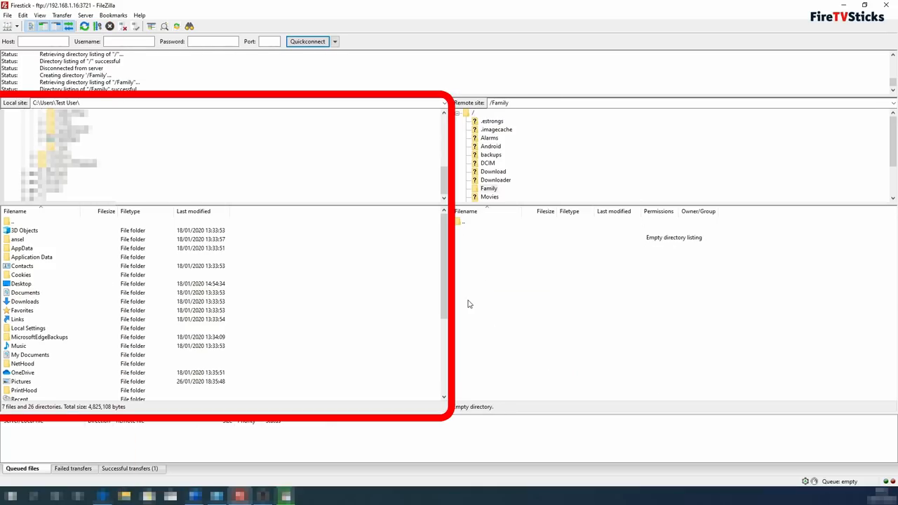
pyautogui.moveTo(421, 303)
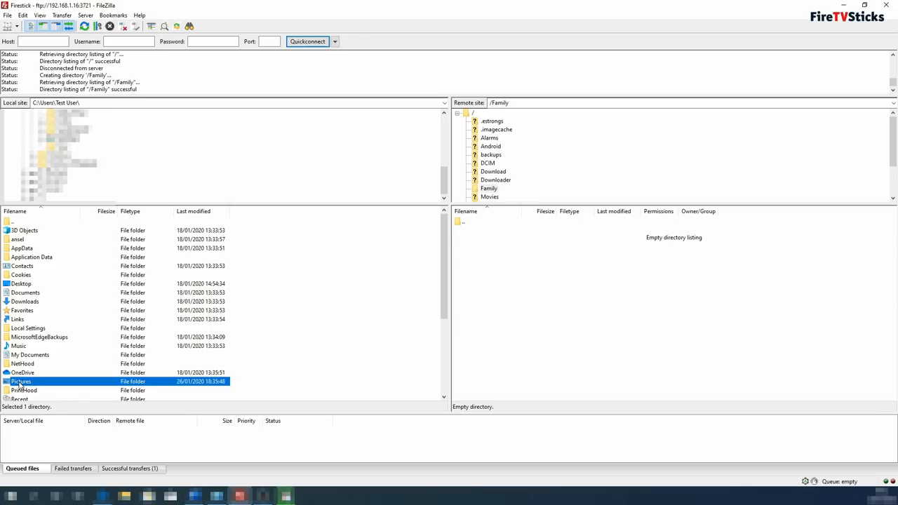
pyautogui.doubleClick(21, 381)
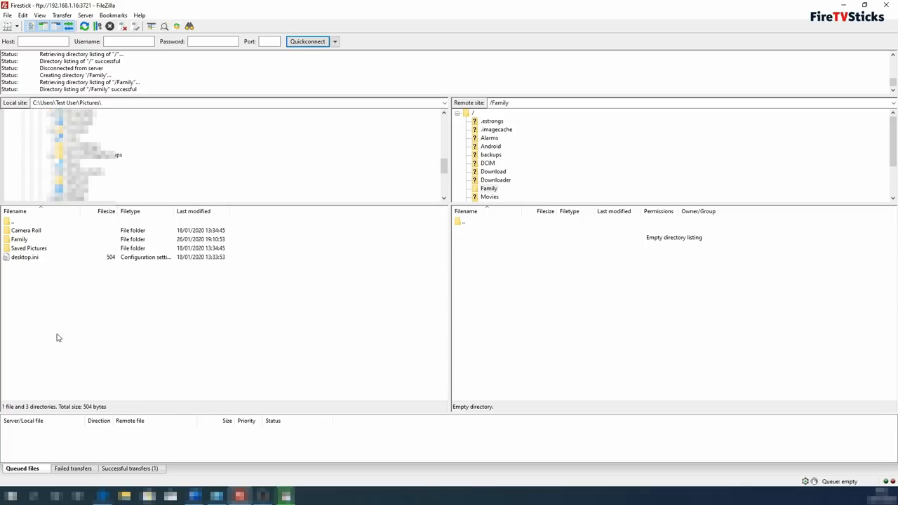
pyautogui.click(20, 239)
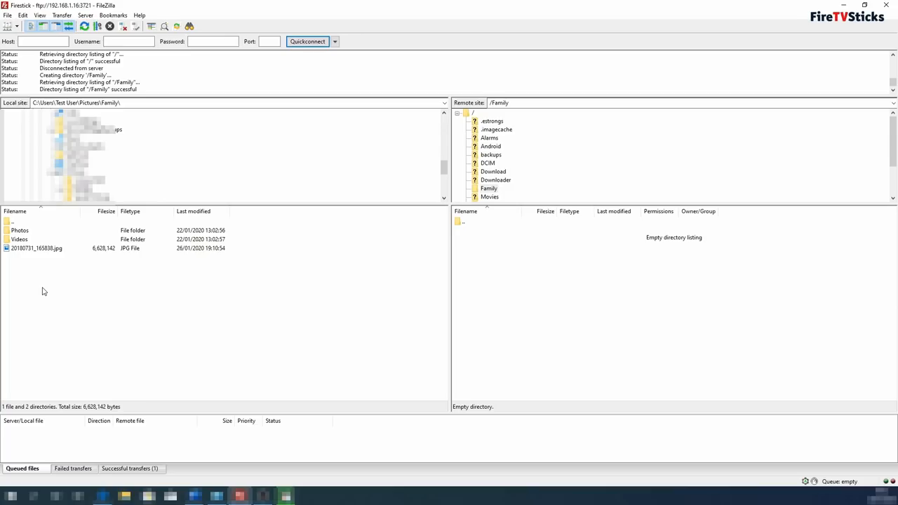
# - Upload the JPG photo from the local Family folder into the Fire Stick's Family folder
pyautogui.click(36, 247)
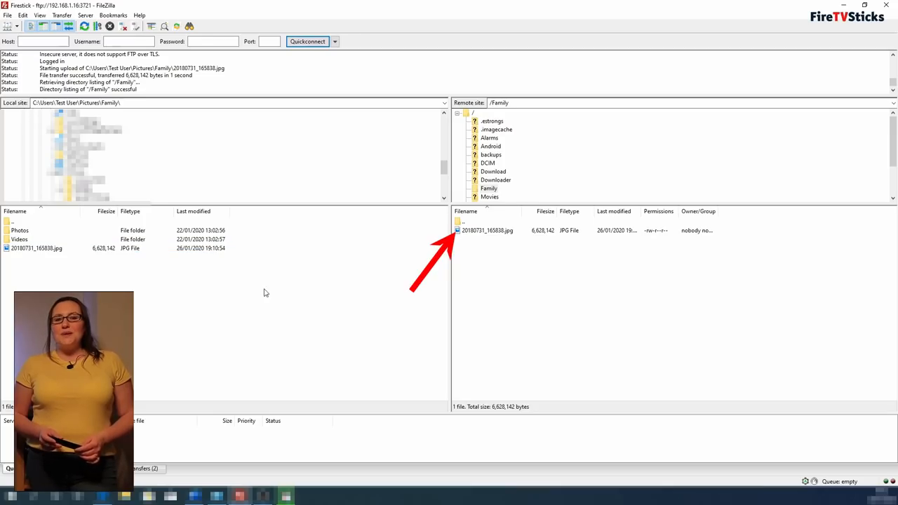
pyautogui.click(37, 247)
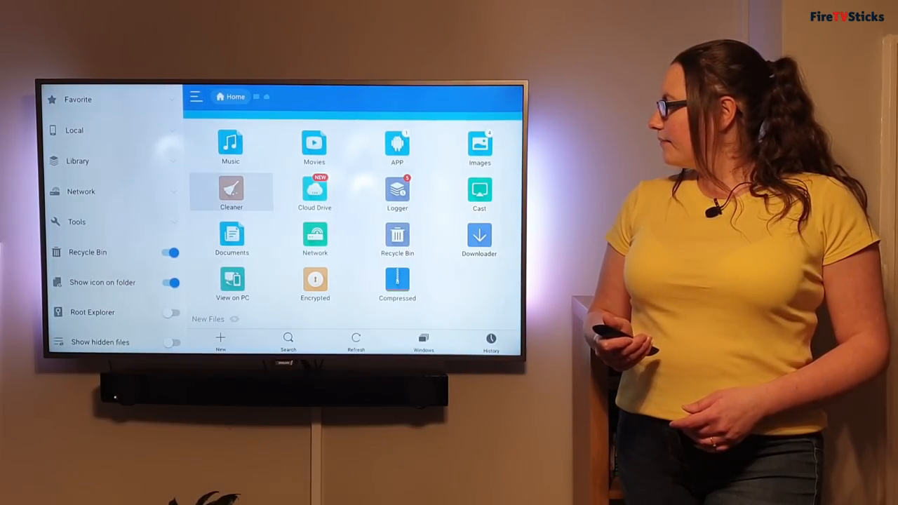
# - Show the Images collection in ES File Explorer so the transferred photo appears
pyautogui.click(480, 140)
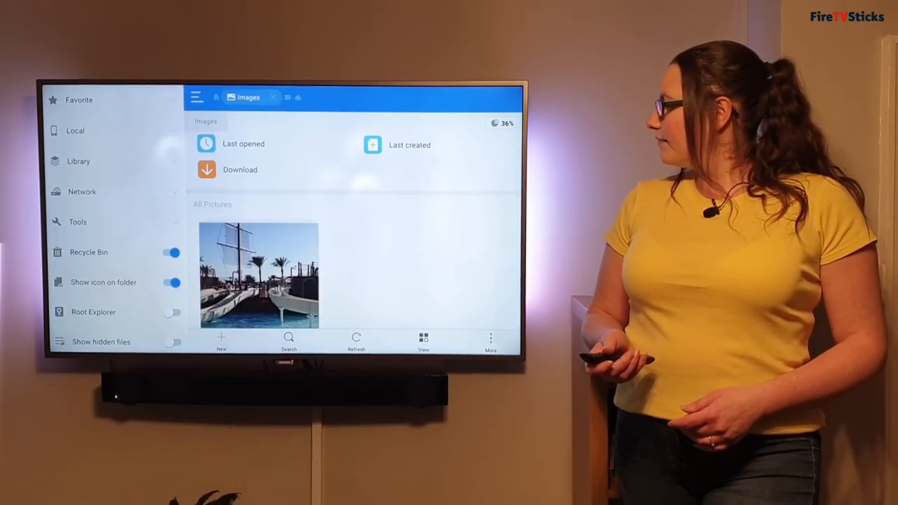